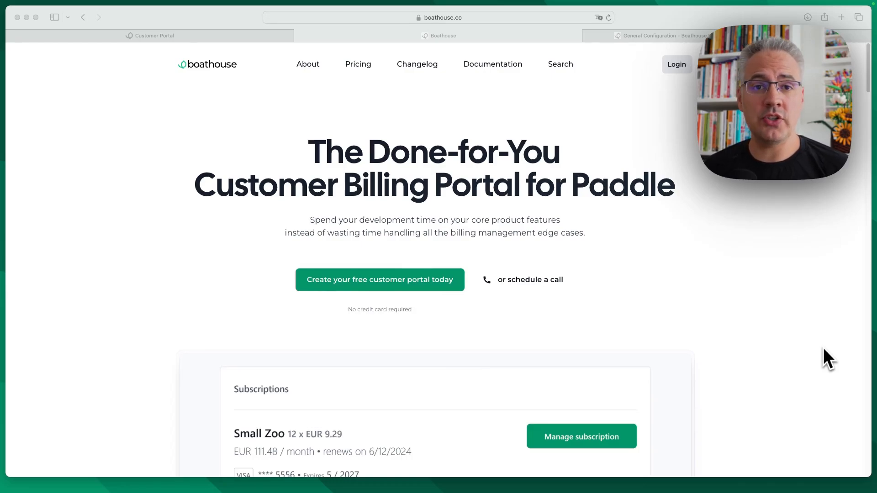
mouse_move(746, 343)
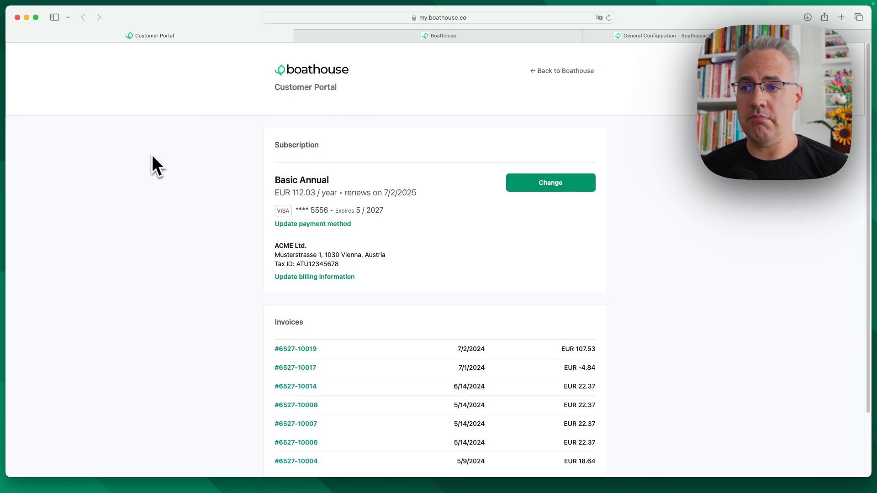
mouse_move(234, 186)
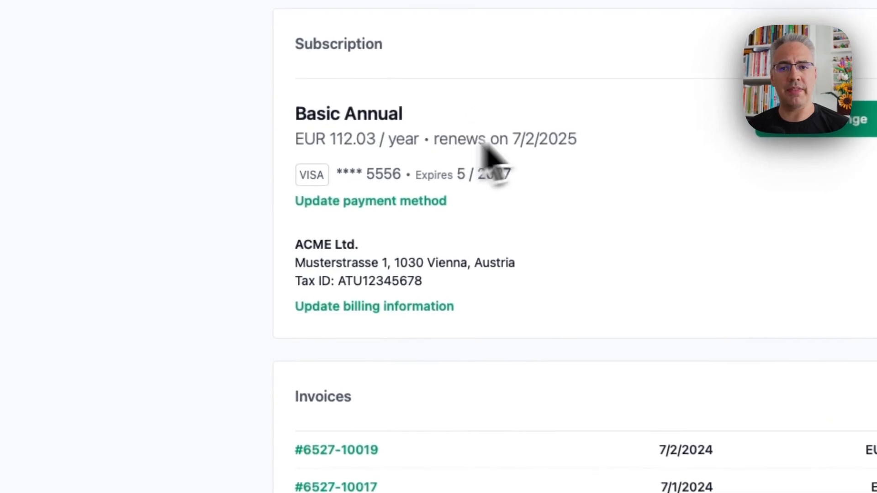
mouse_move(604, 107)
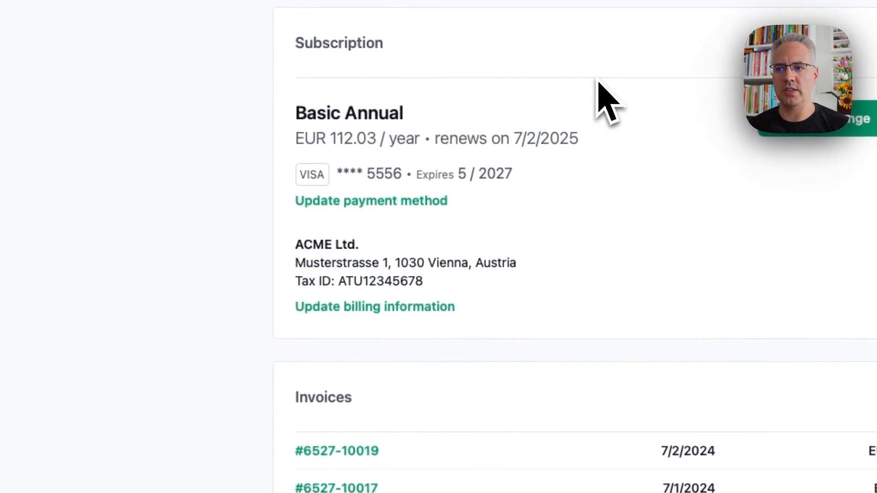
mouse_move(565, 210)
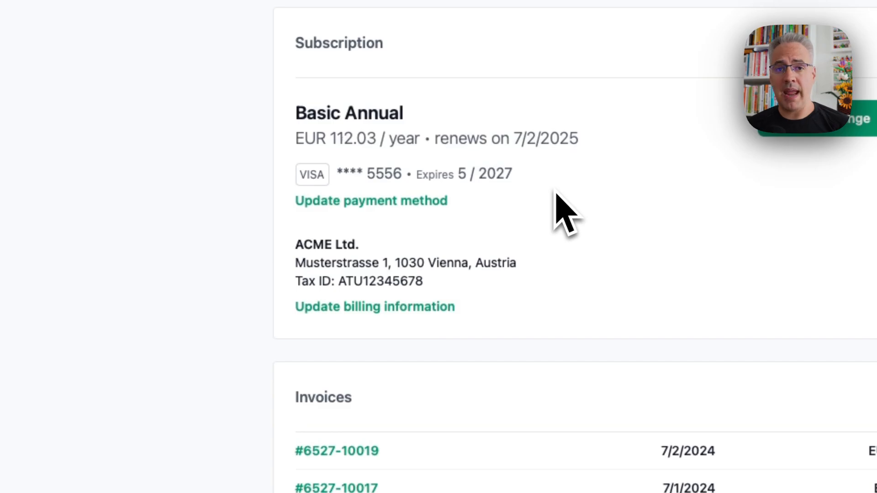
mouse_move(467, 319)
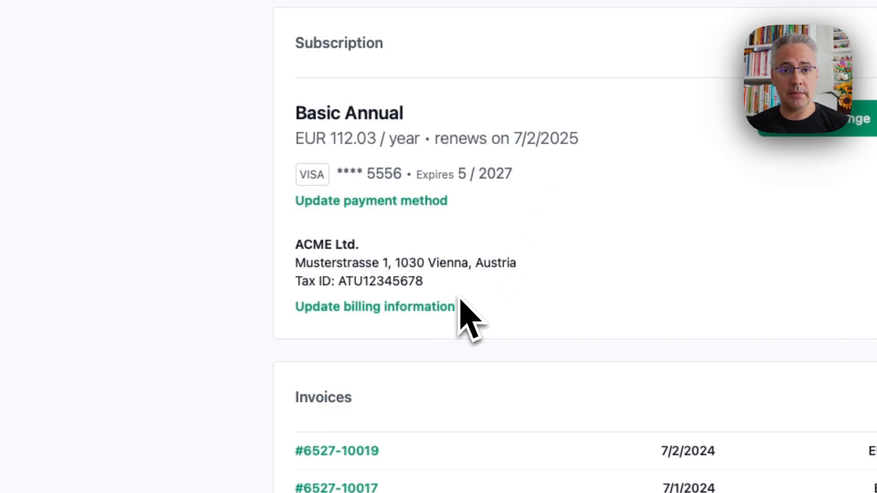
Step: Scroll the customer portal down to the invoice list below the Basic Annual subscription details
scroll(down, 3)
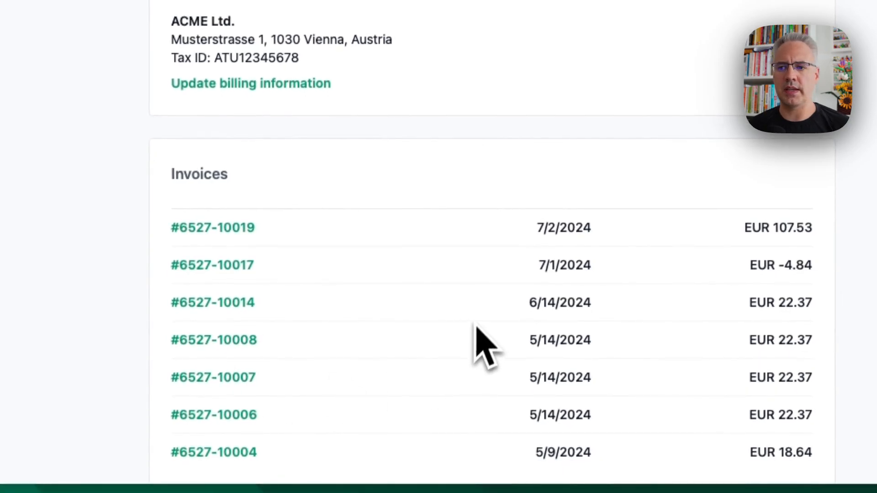
Step: Start changing the Basic Annual subscription to a different plan and view the alternative plans
click(583, 130)
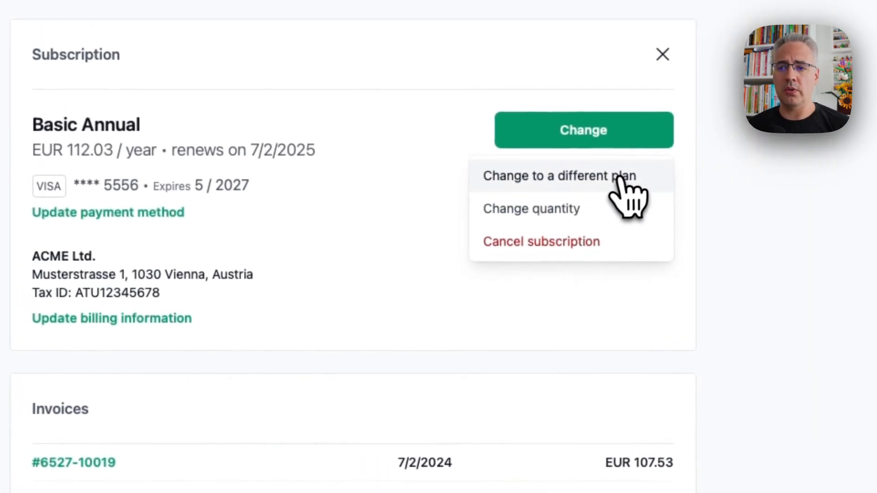
click(559, 176)
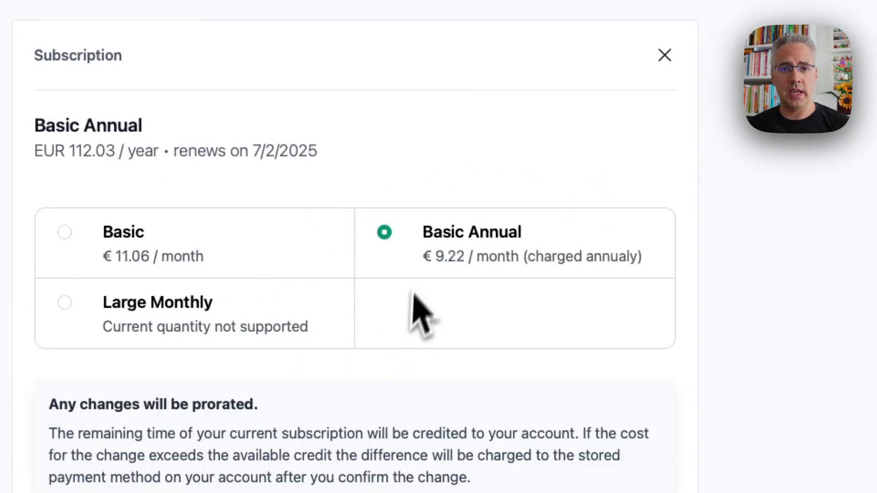
mouse_move(358, 336)
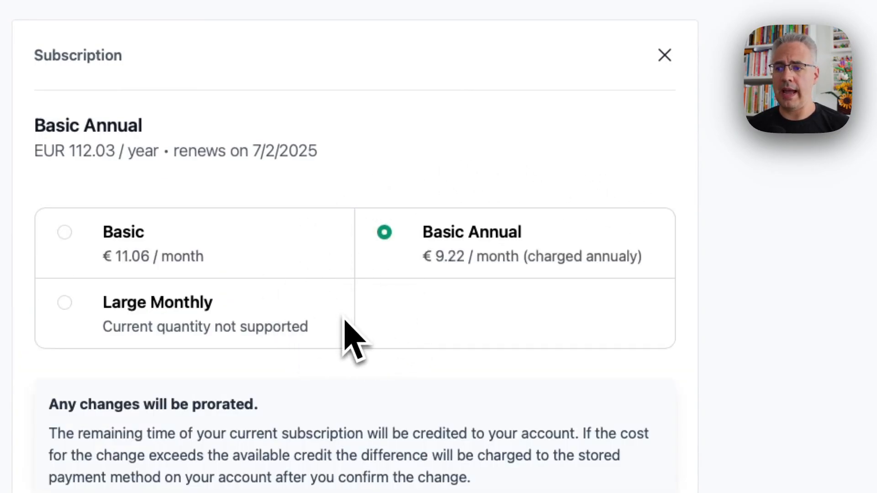
mouse_move(615, 280)
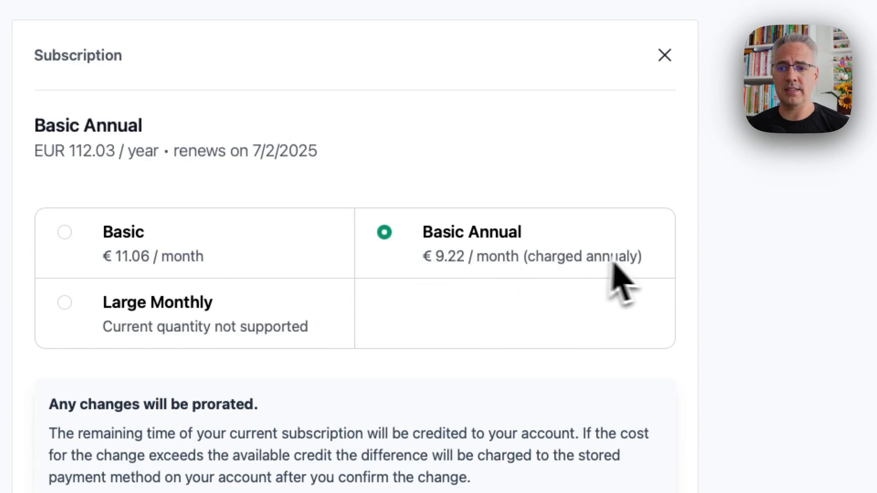
mouse_move(565, 274)
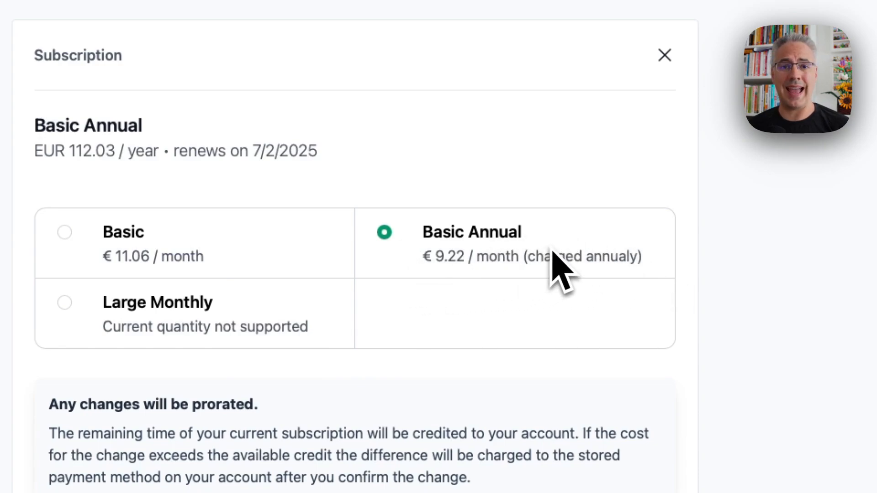
mouse_move(555, 288)
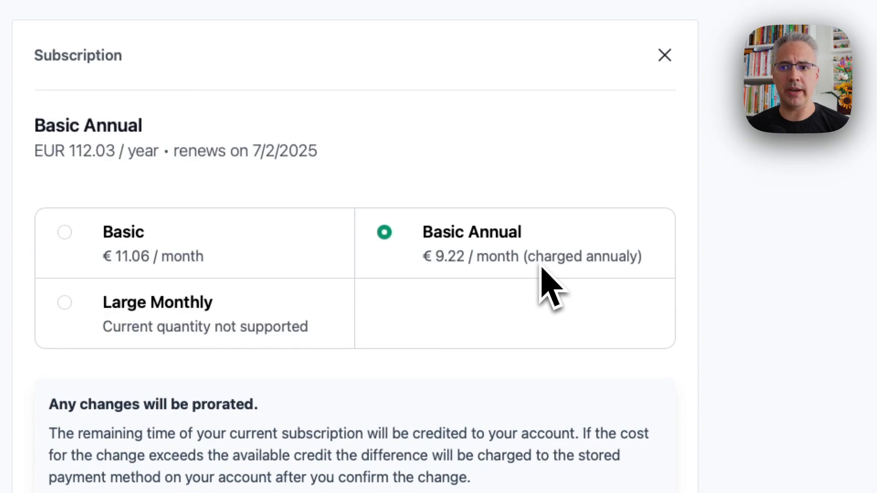
mouse_move(484, 291)
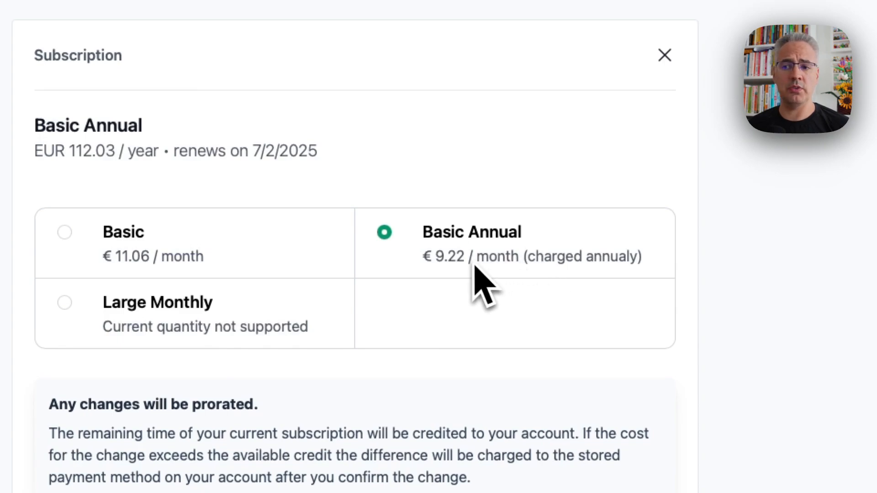
mouse_move(481, 280)
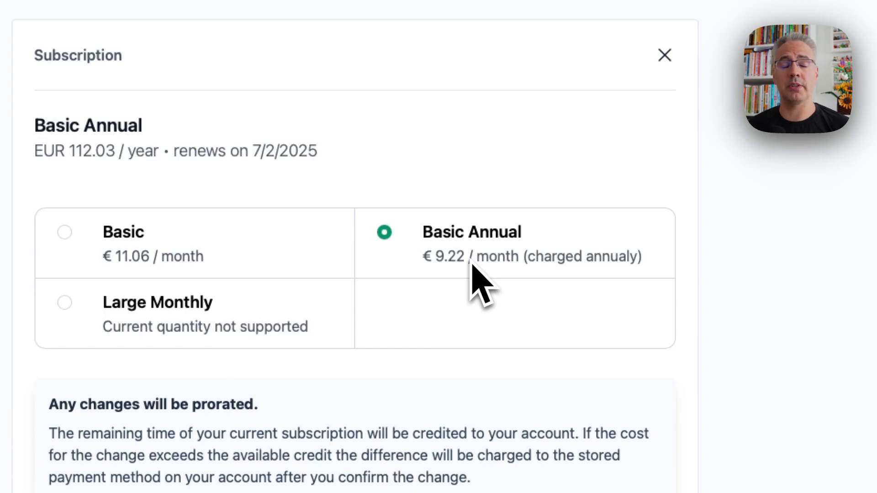
mouse_move(493, 286)
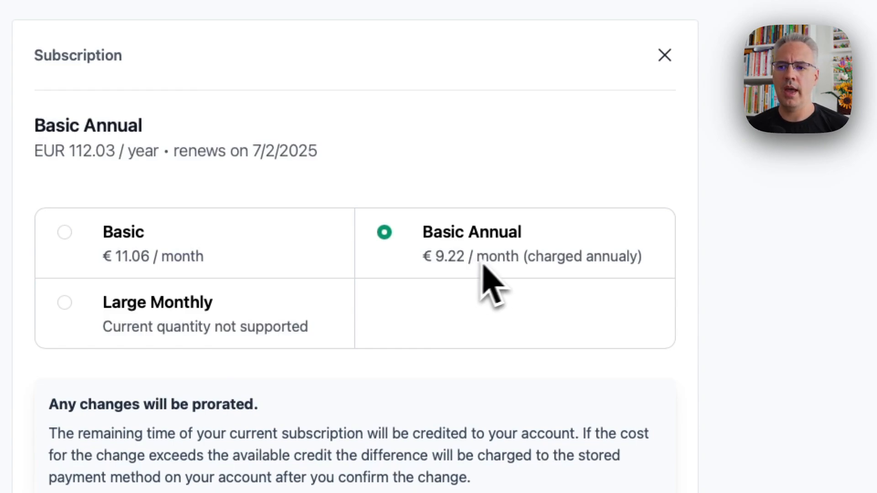
mouse_move(444, 391)
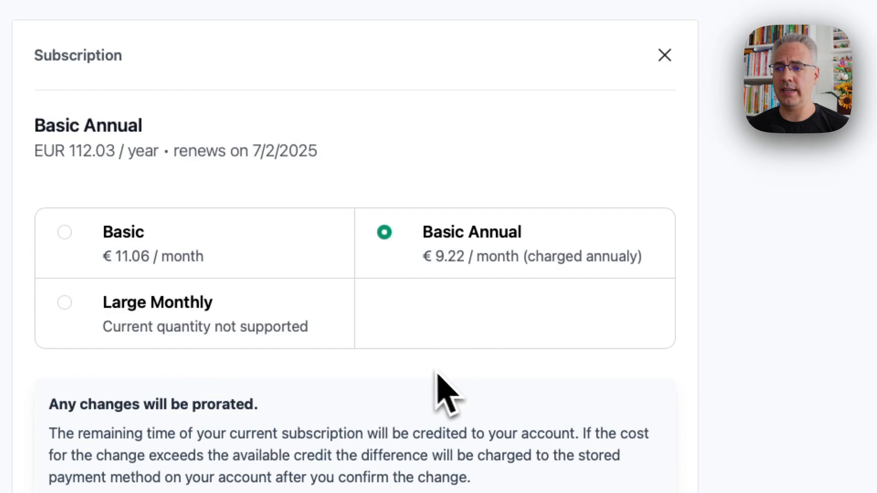
scroll(down, 3)
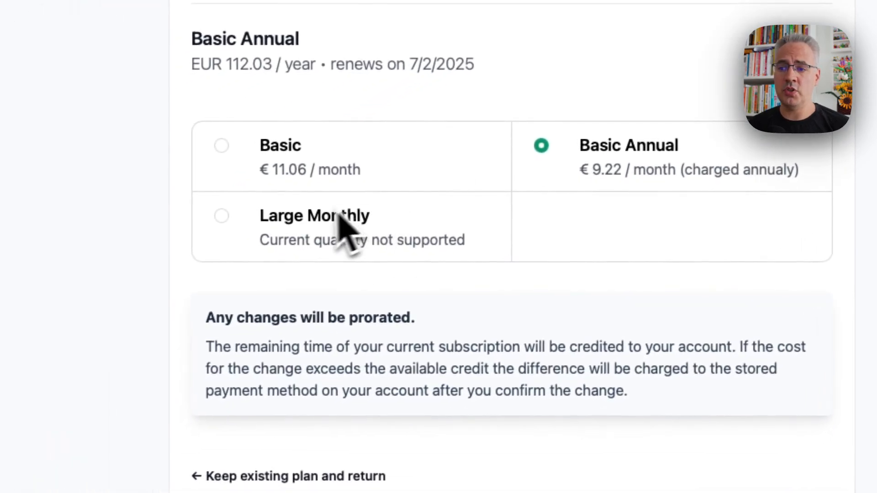
mouse_move(355, 291)
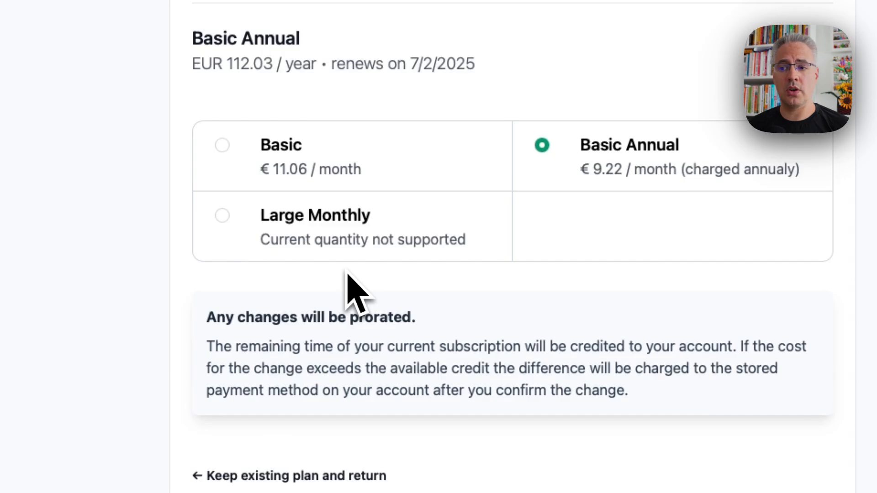
mouse_move(341, 258)
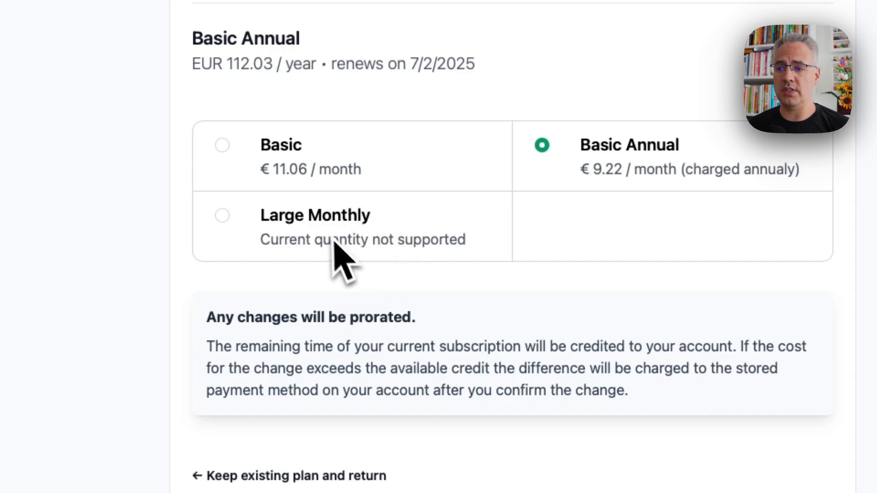
mouse_move(386, 324)
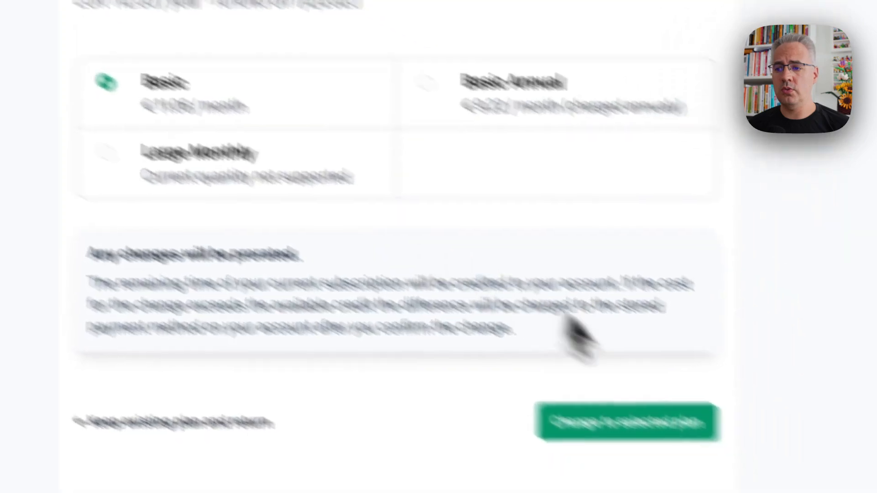
Step: Preview the charges for switching to the monthly Basic plan (EUR -99.72 credit, EUR 11.06/month)
click(626, 422)
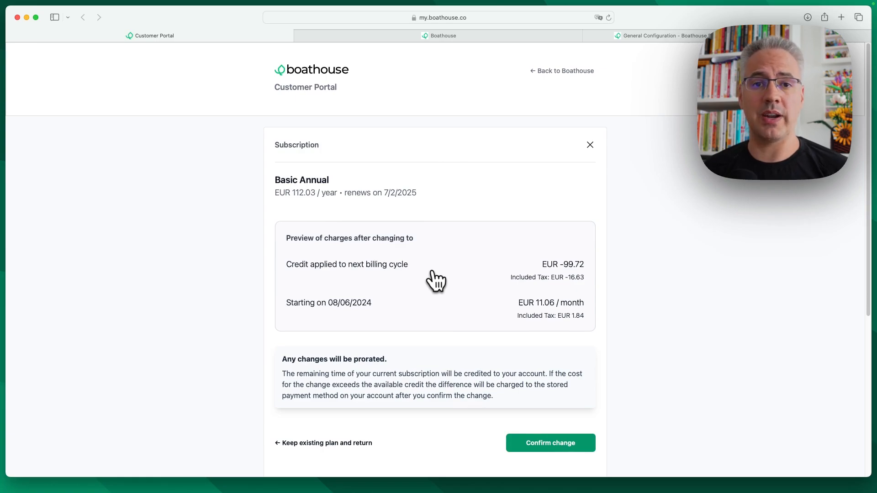
mouse_move(364, 305)
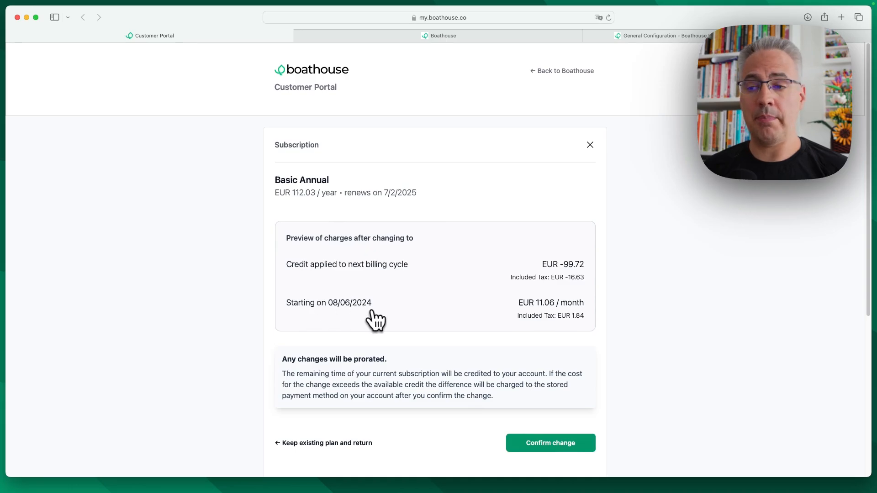
mouse_move(589, 171)
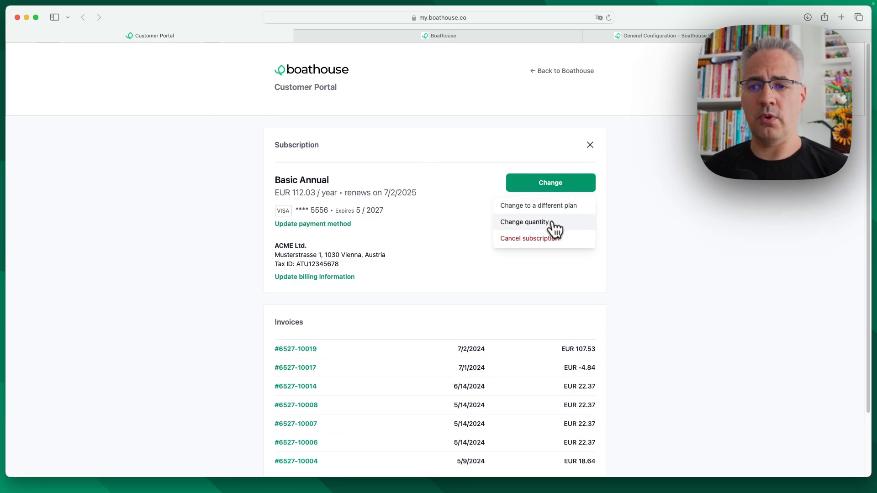
click(524, 222)
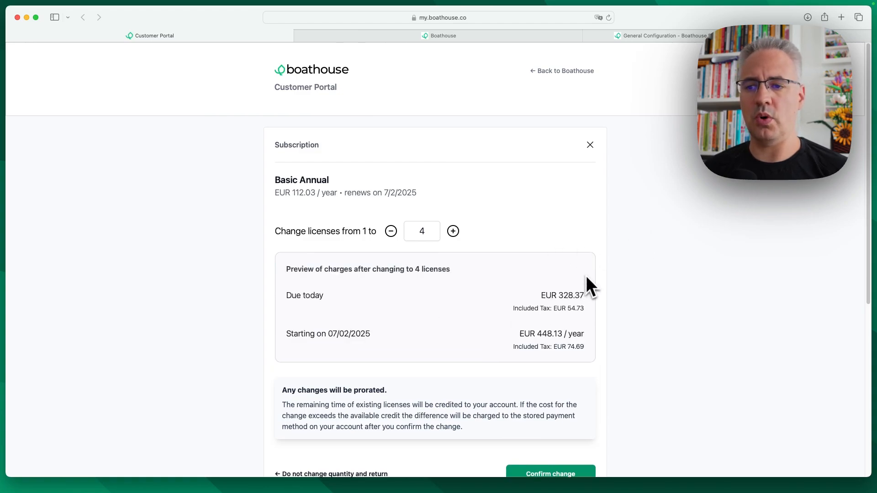
mouse_move(595, 151)
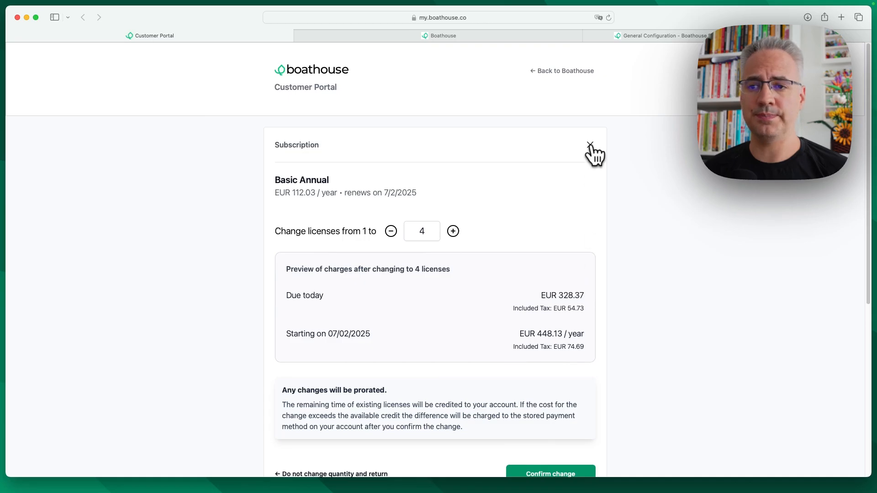
click(591, 144)
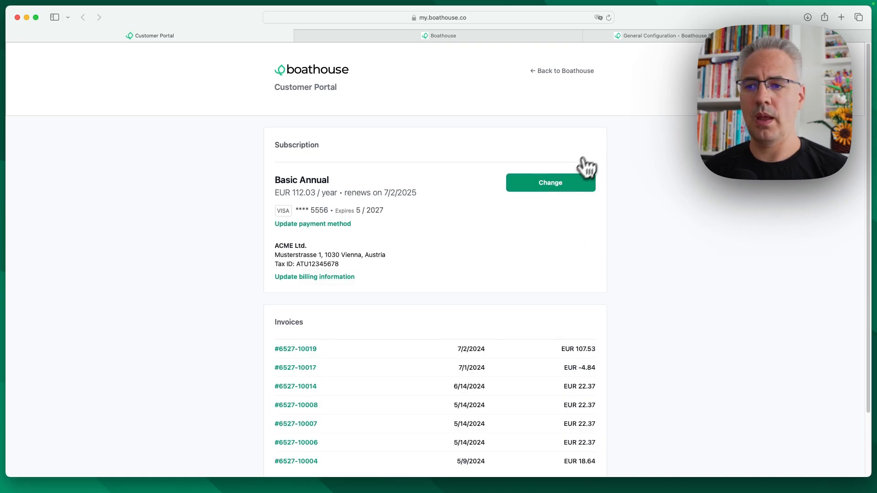
Step: Begin cancelling the subscription with 'Switching to a different service' as the reason
click(551, 182)
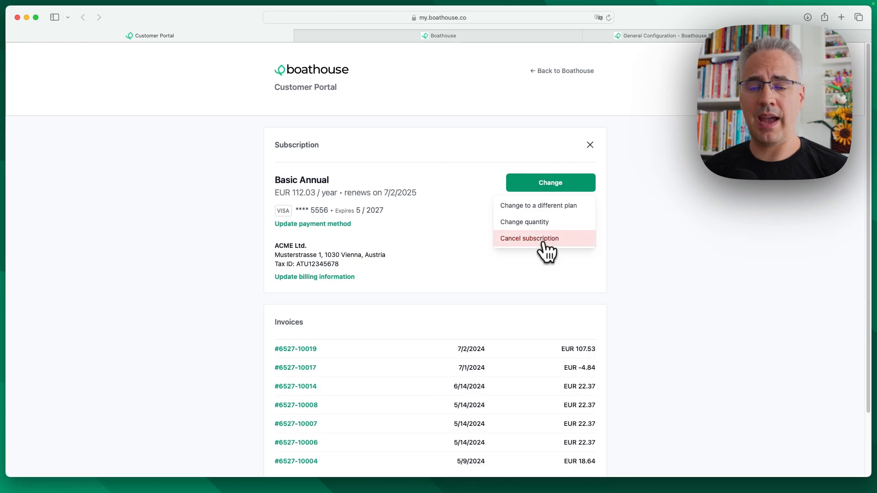
click(528, 239)
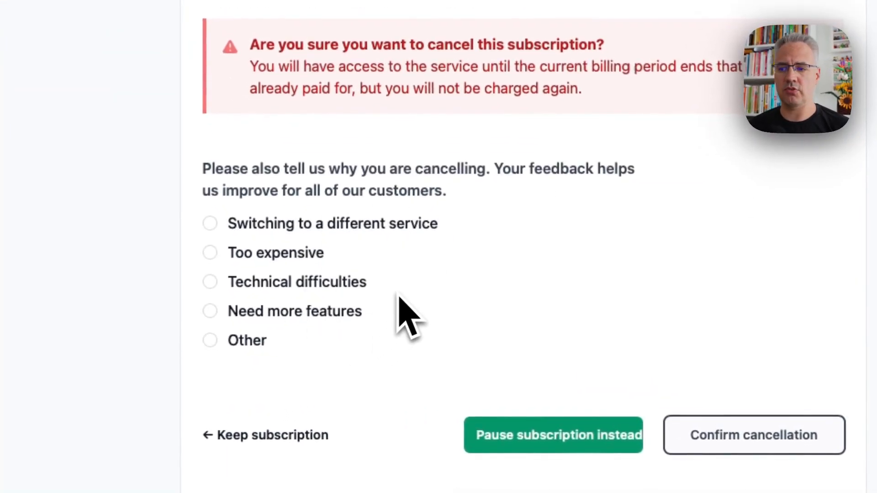
click(209, 224)
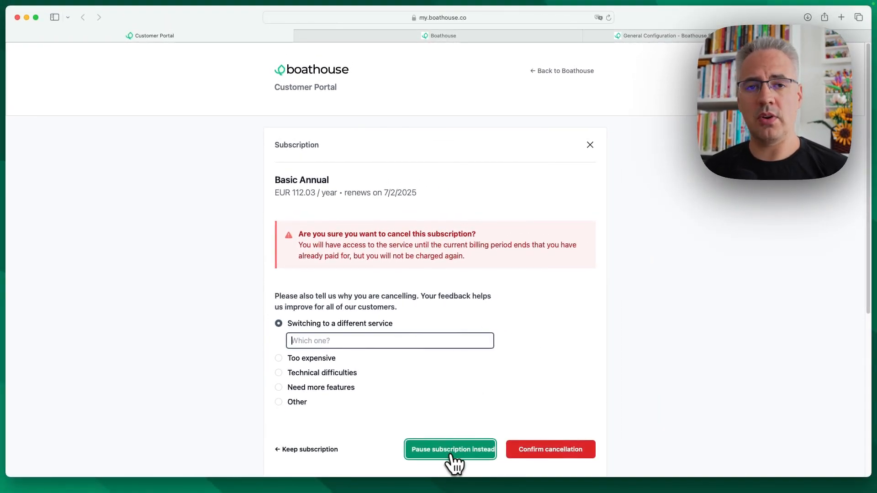
Step: Reach the pause-subscription screen, then switch to the Boathouse marketing homepage
click(451, 449)
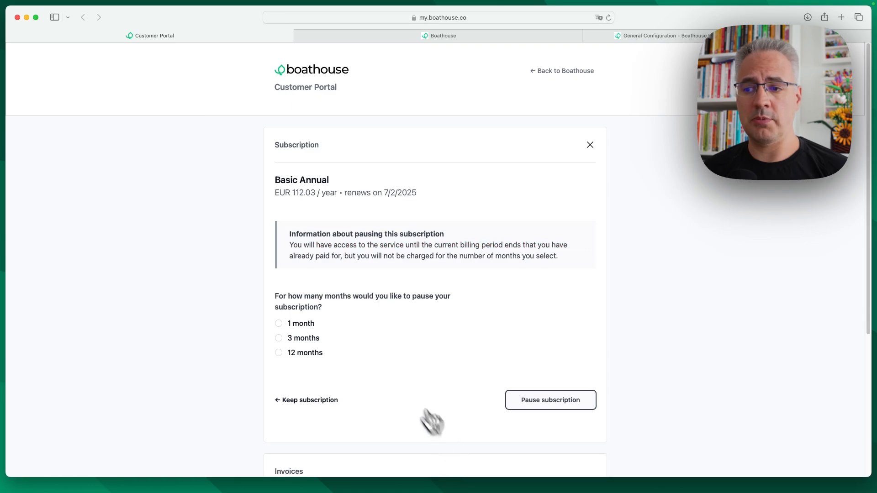
mouse_move(338, 340)
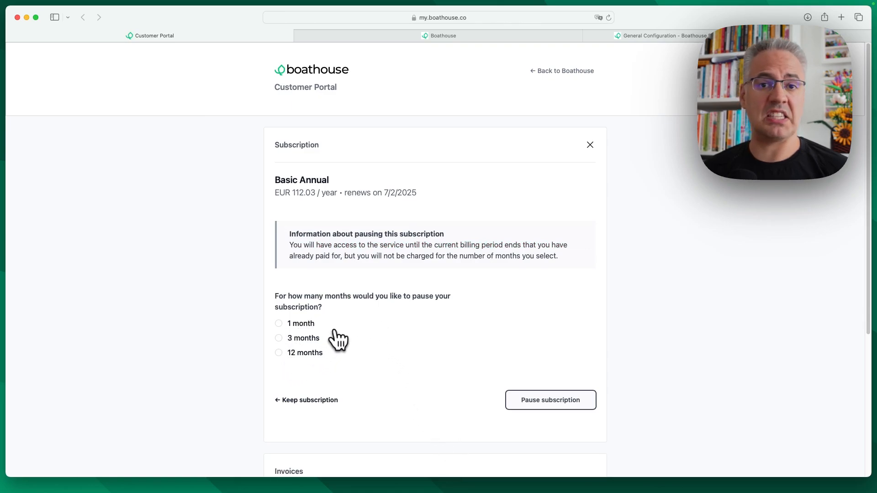
mouse_move(302, 333)
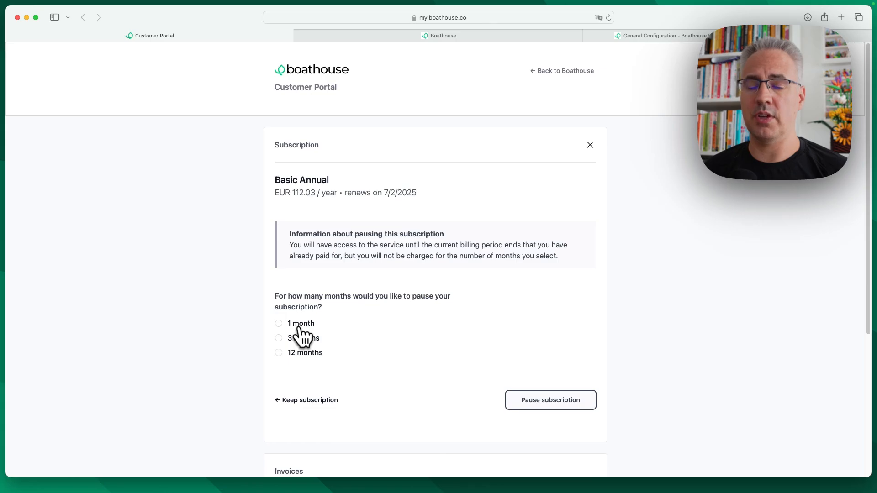
mouse_move(356, 339)
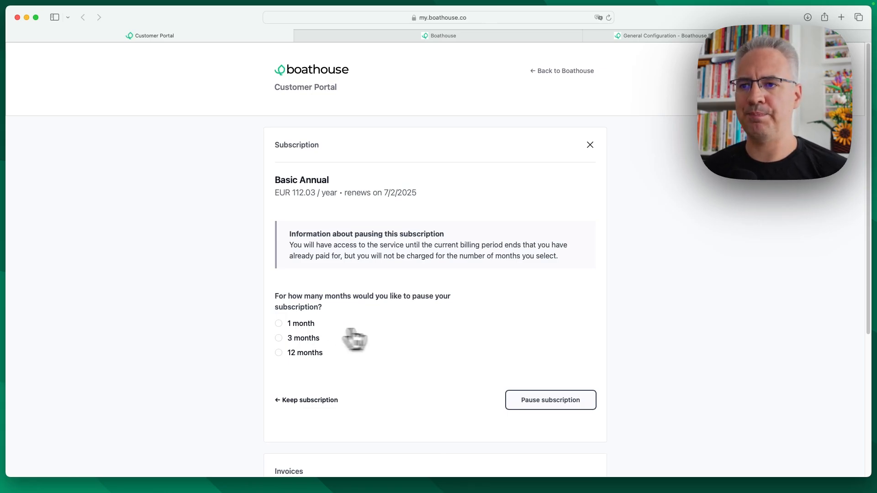
click(441, 35)
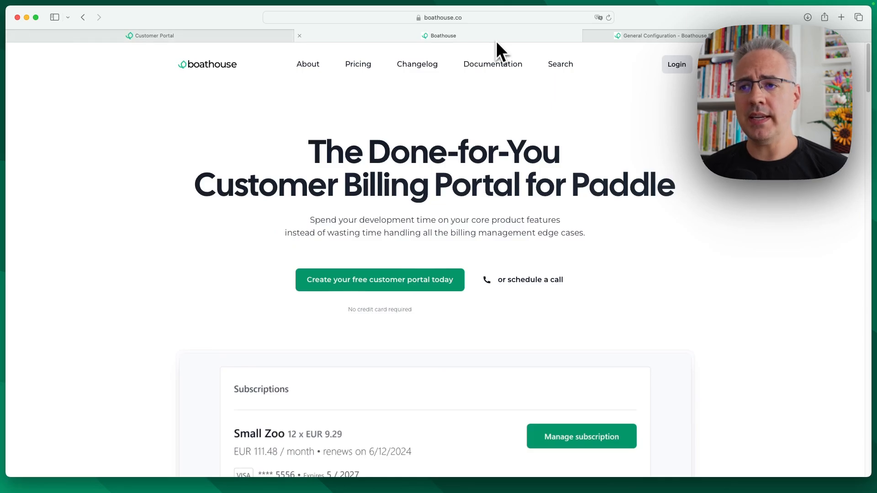
Step: View the public Pricing page listing Basic free and Pro 5K, 10K, 20K plans
click(357, 64)
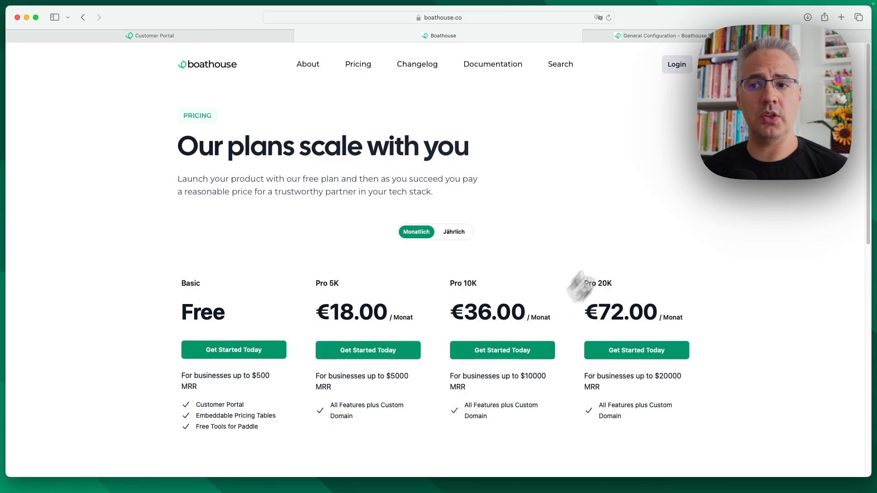
mouse_move(528, 218)
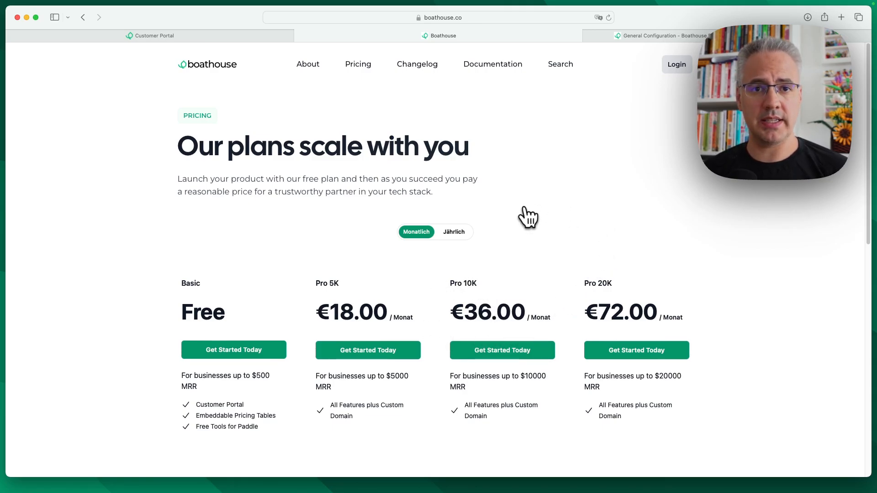
mouse_move(386, 386)
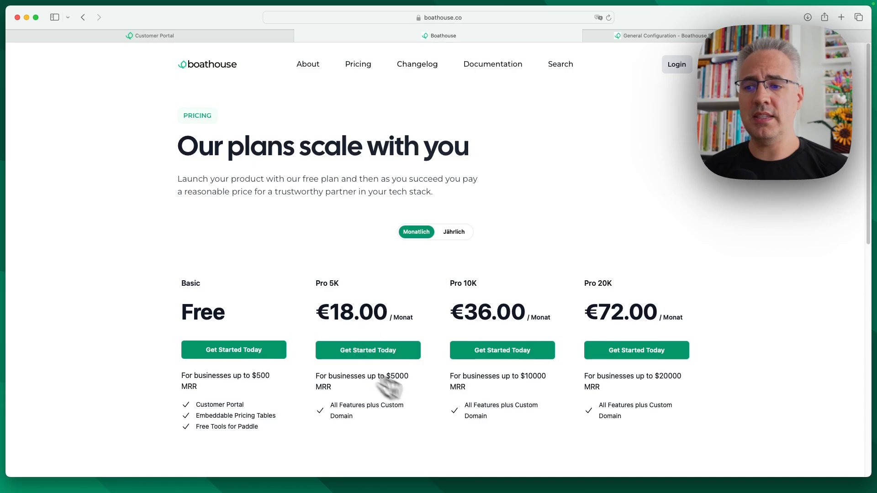
mouse_move(544, 329)
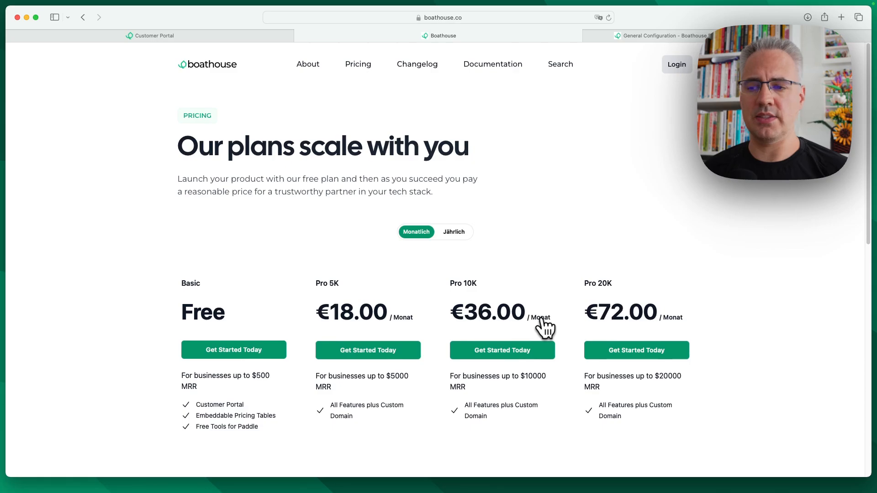
mouse_move(532, 297)
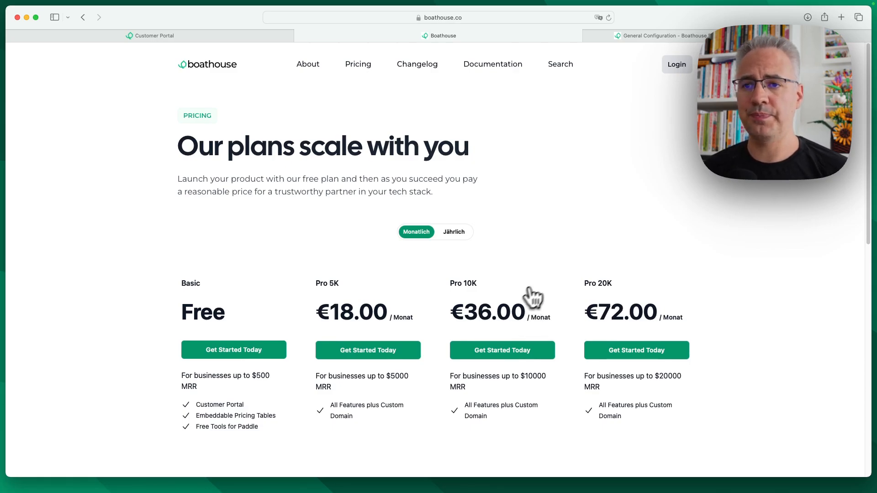
mouse_move(670, 112)
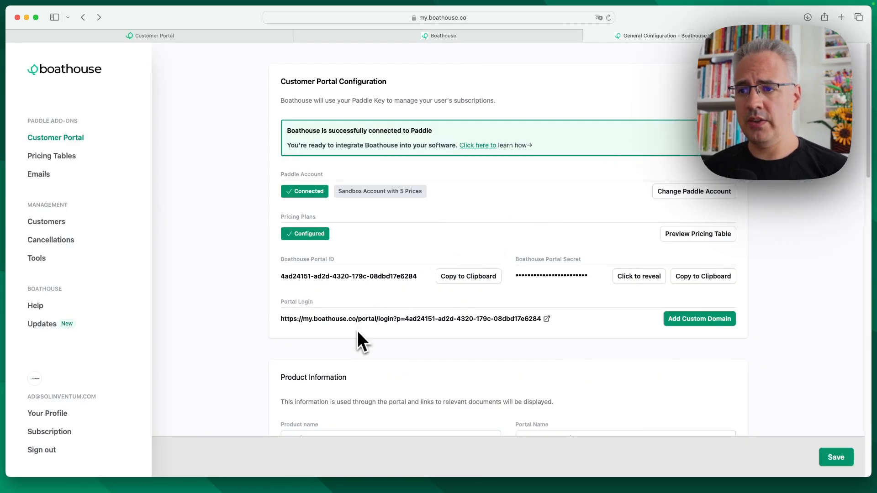
scroll(down, 3)
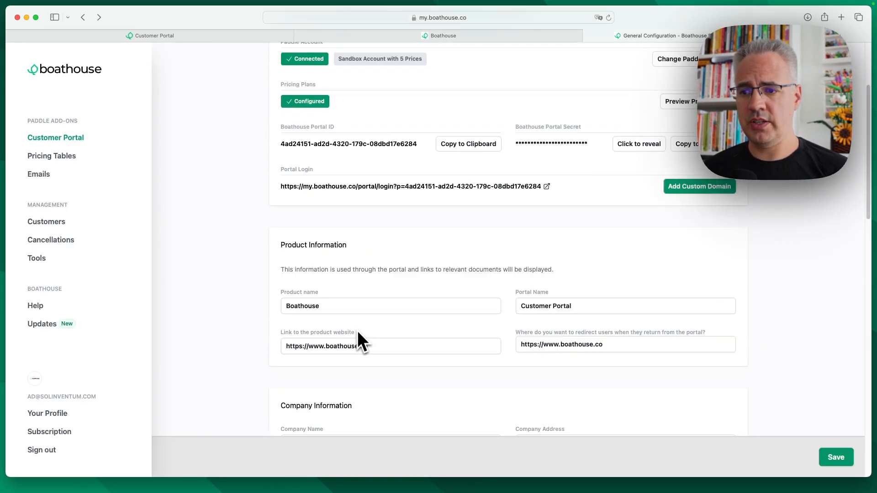
mouse_move(418, 210)
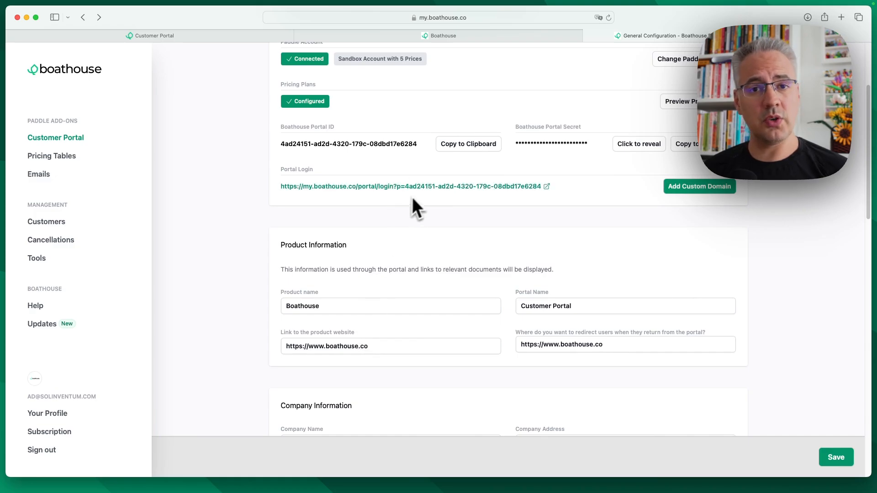
mouse_move(422, 235)
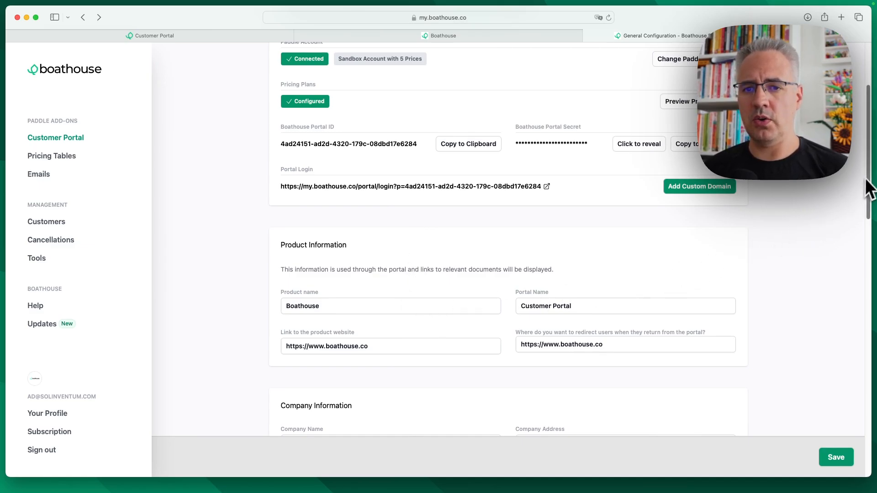
scroll(down, 3)
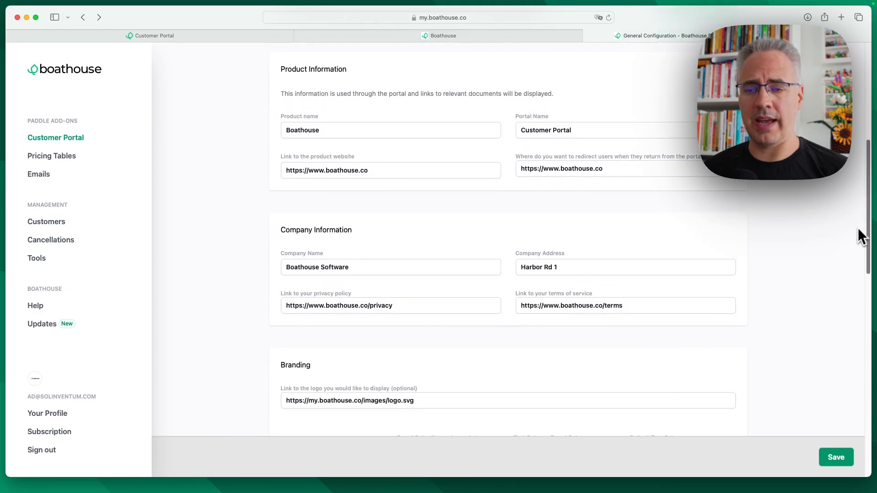
scroll(down, 3)
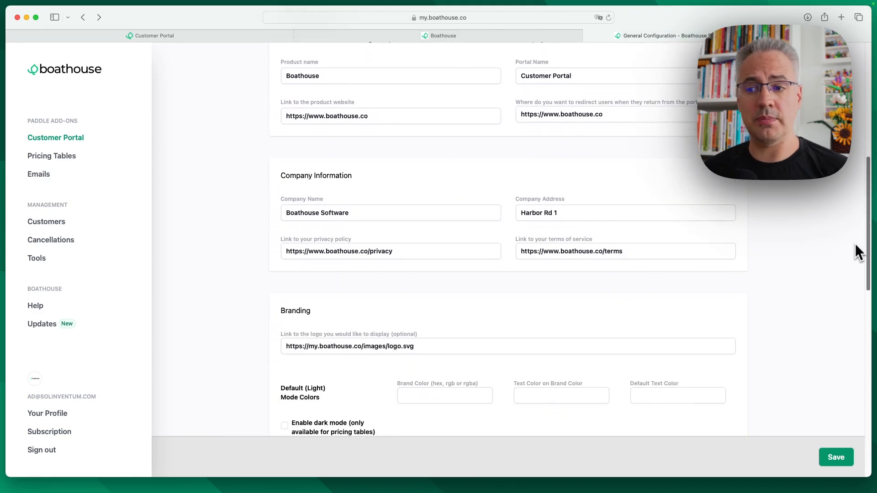
scroll(down, 3)
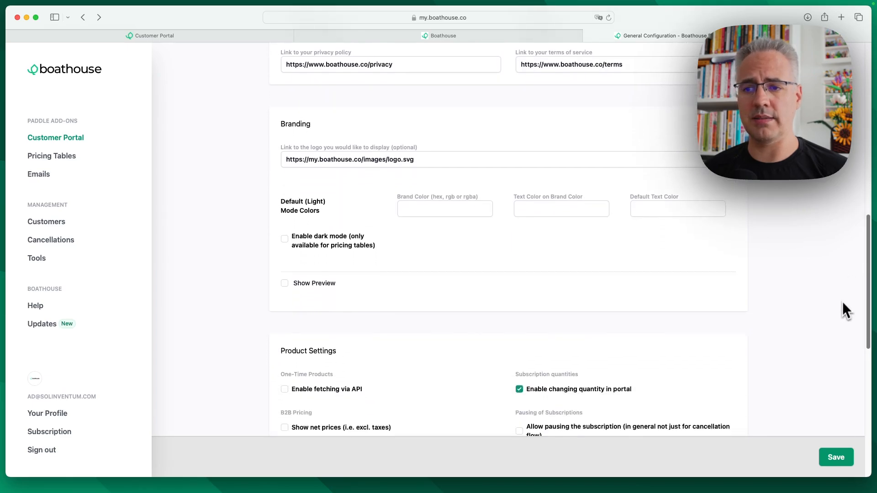
scroll(down, 3)
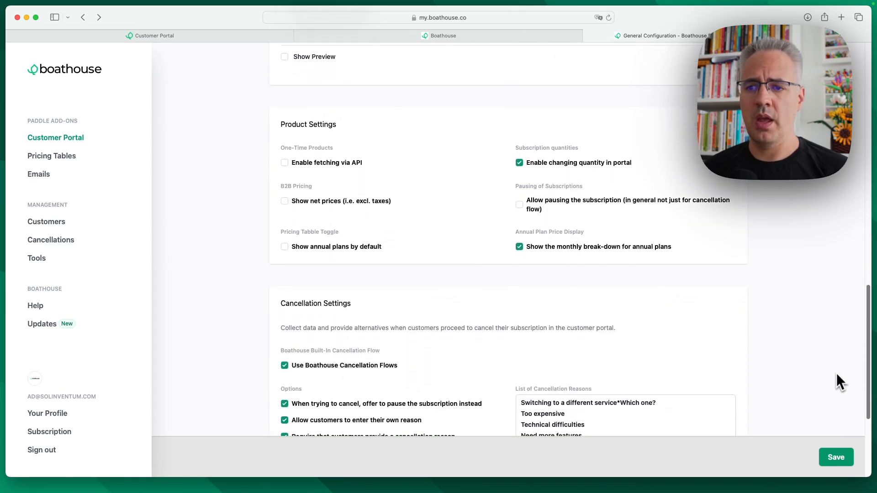
scroll(up, 3)
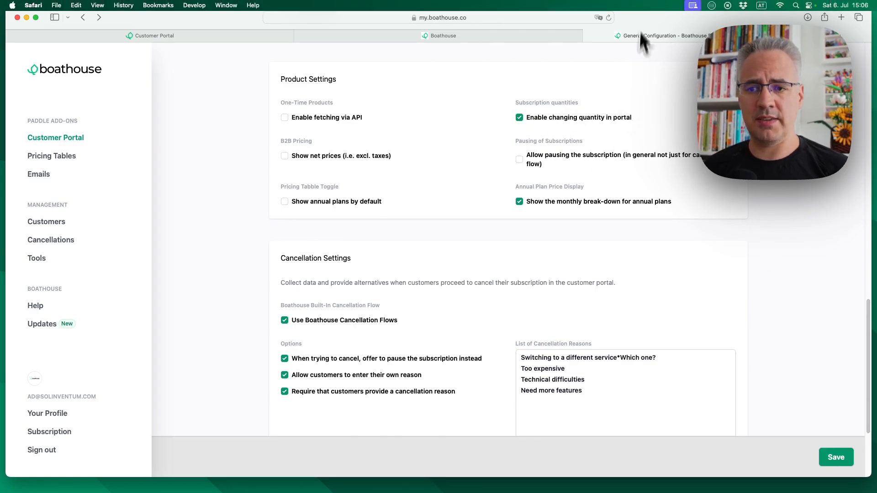
mouse_move(413, 127)
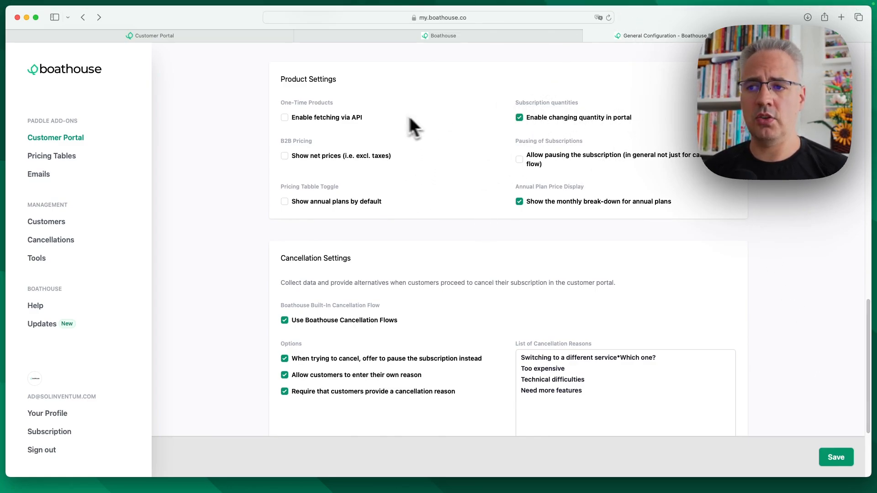
mouse_move(478, 193)
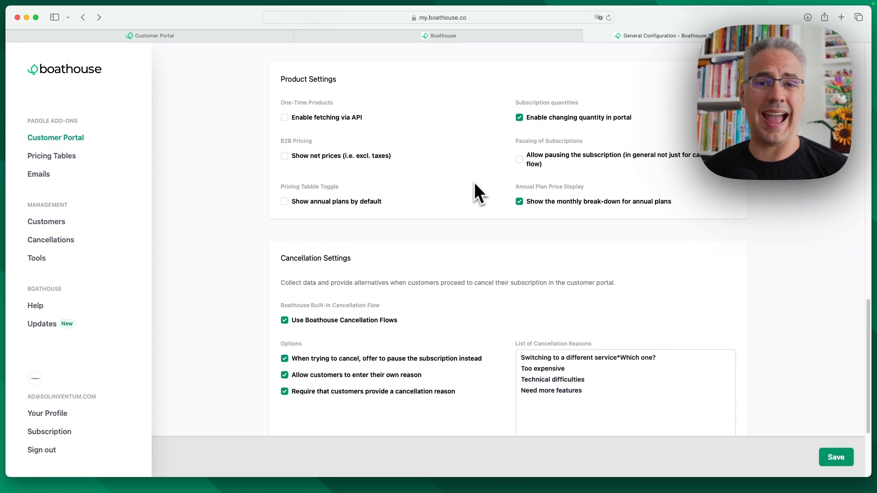
mouse_move(456, 185)
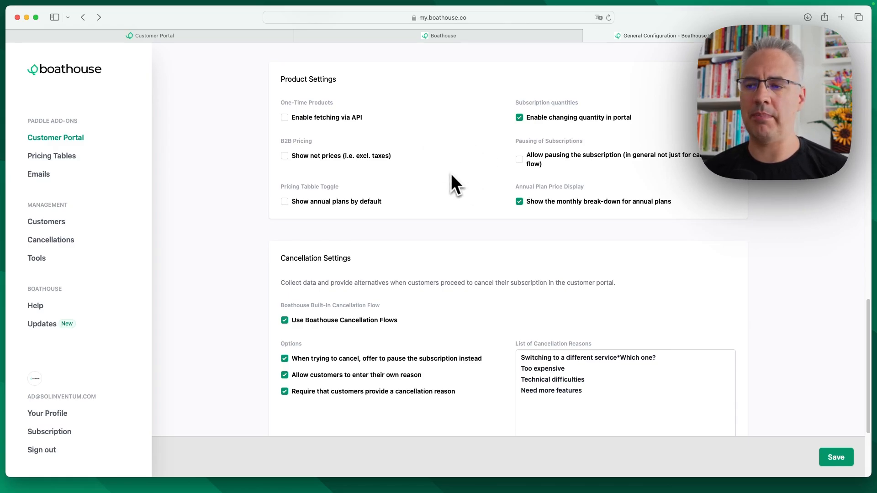
mouse_move(470, 279)
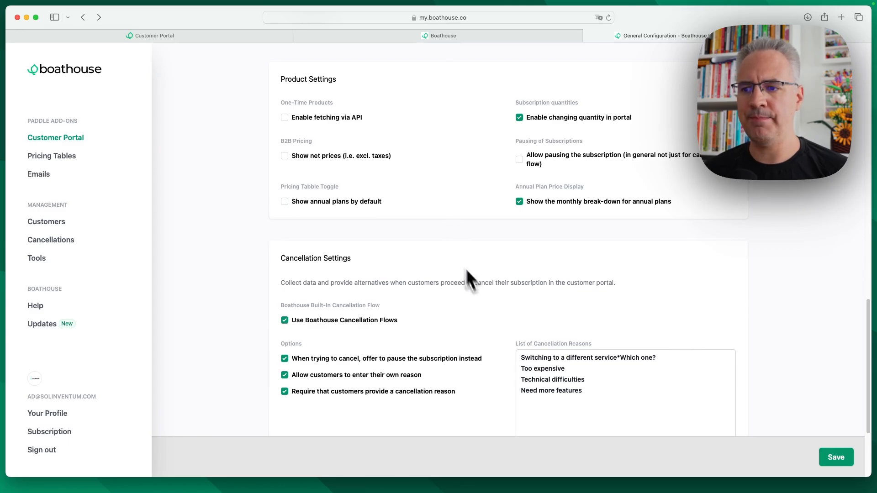
scroll(down, 3)
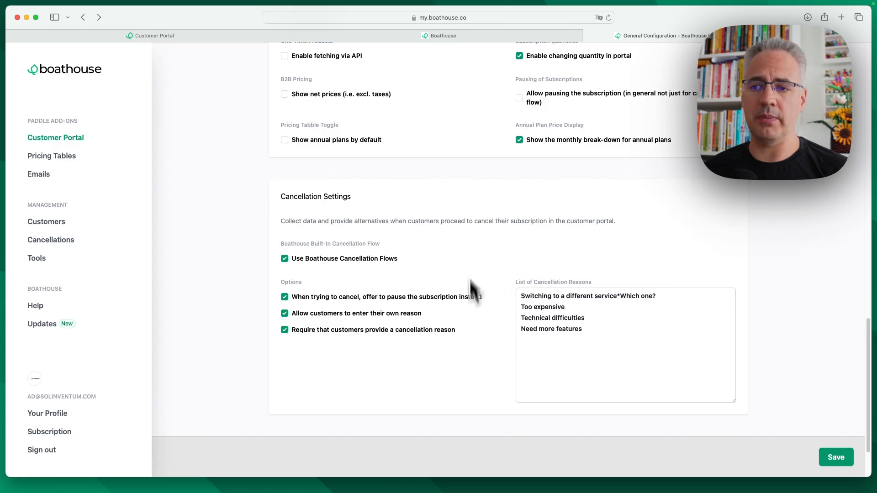
mouse_move(173, 180)
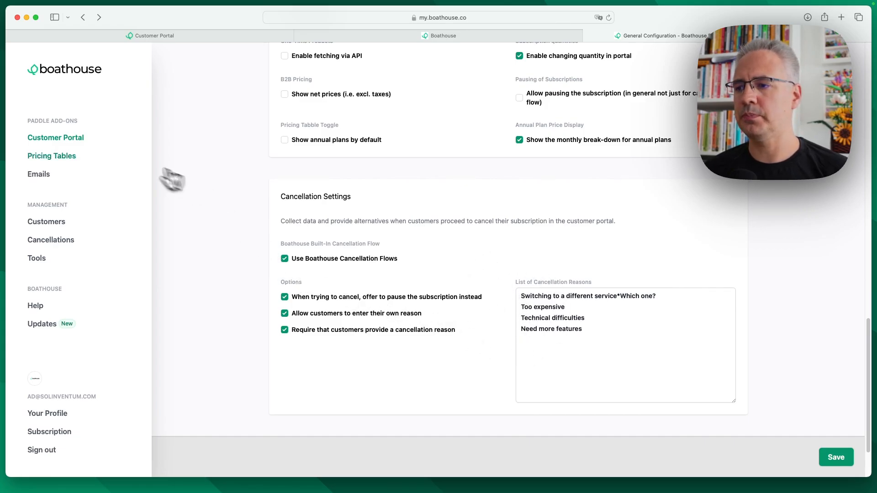
click(51, 156)
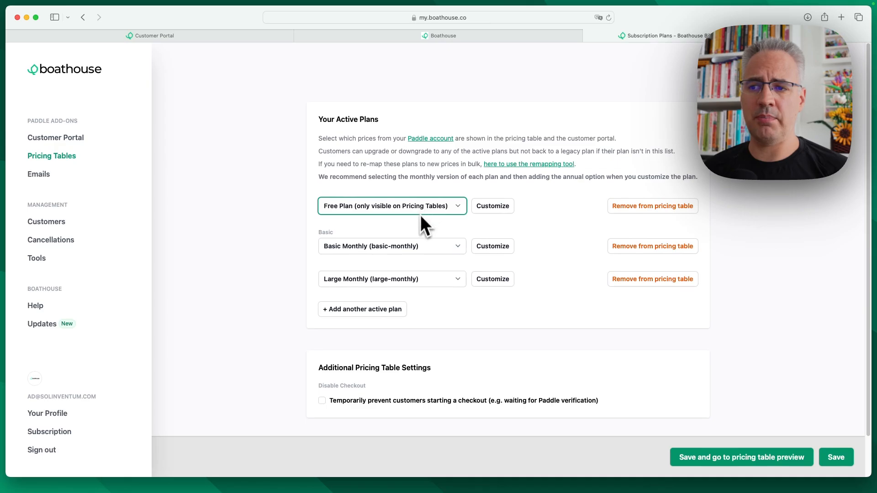
mouse_move(305, 241)
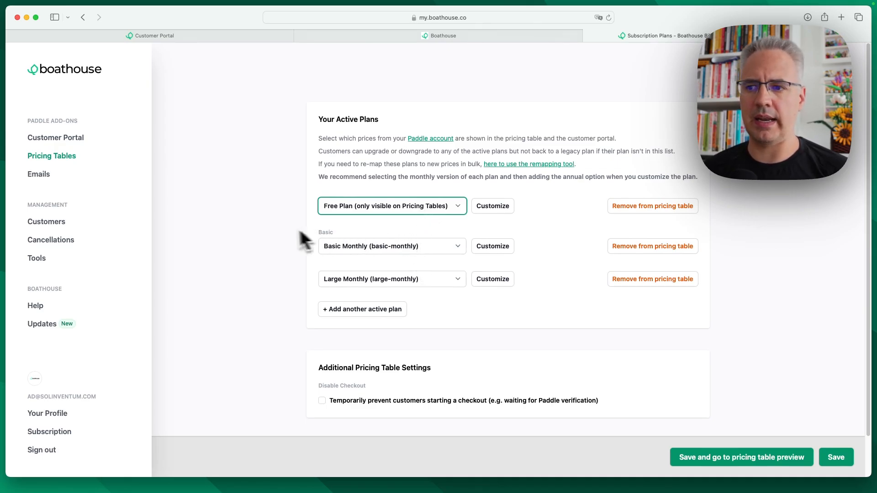
mouse_move(274, 235)
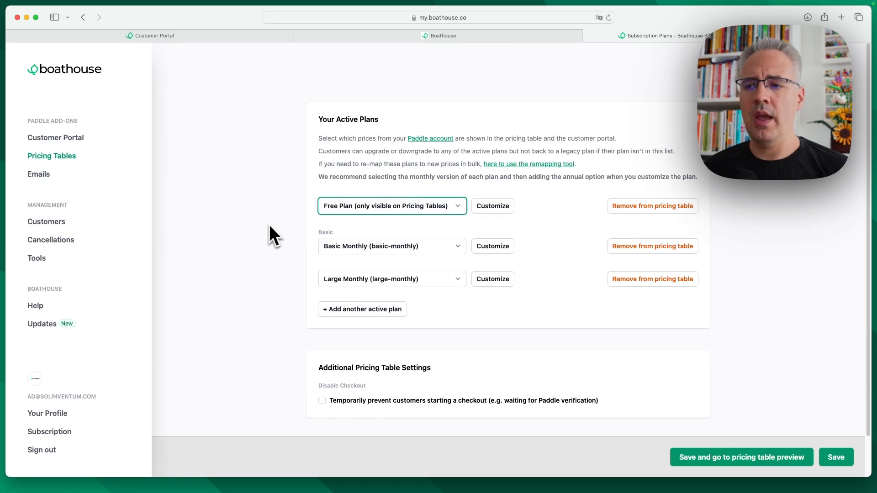
mouse_move(388, 223)
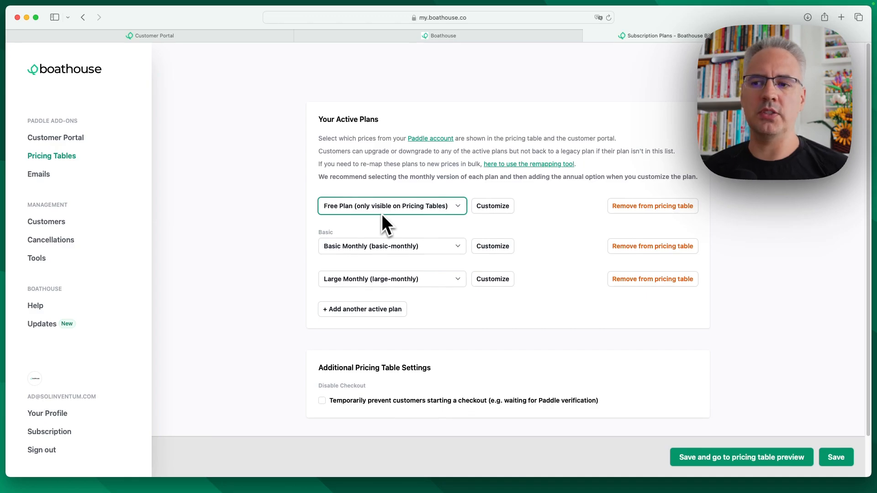
mouse_move(434, 254)
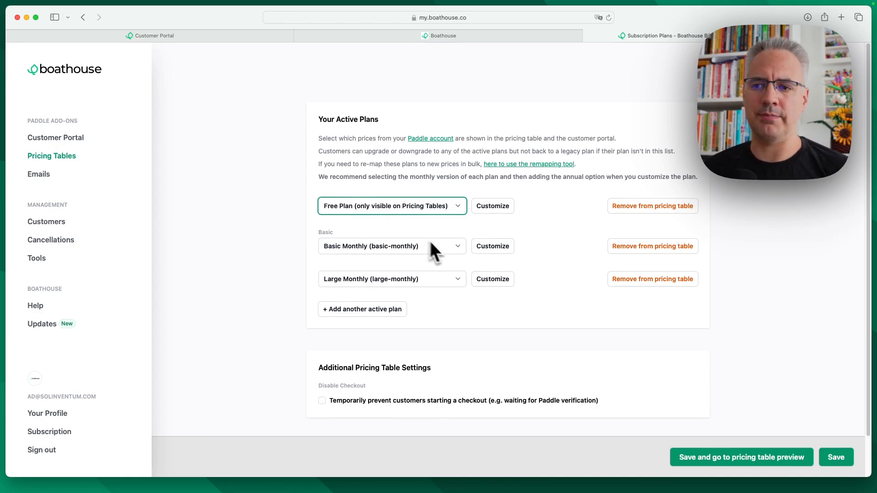
mouse_move(458, 249)
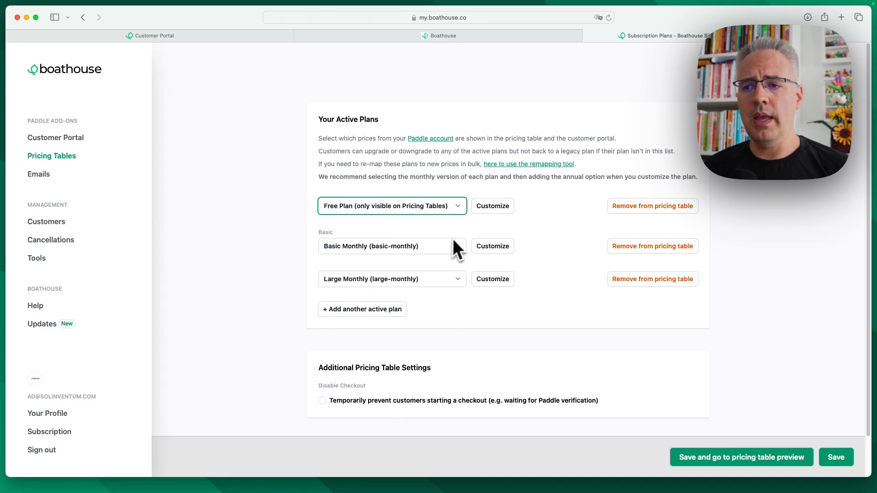
mouse_move(439, 241)
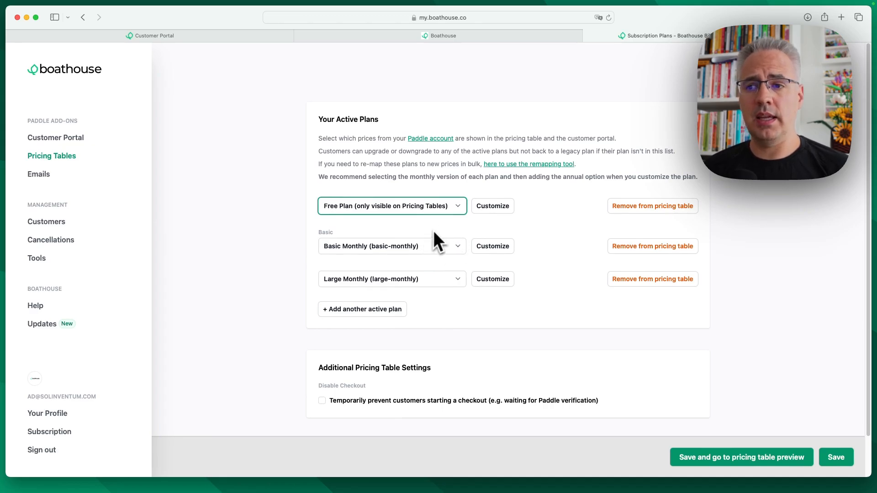
mouse_move(442, 246)
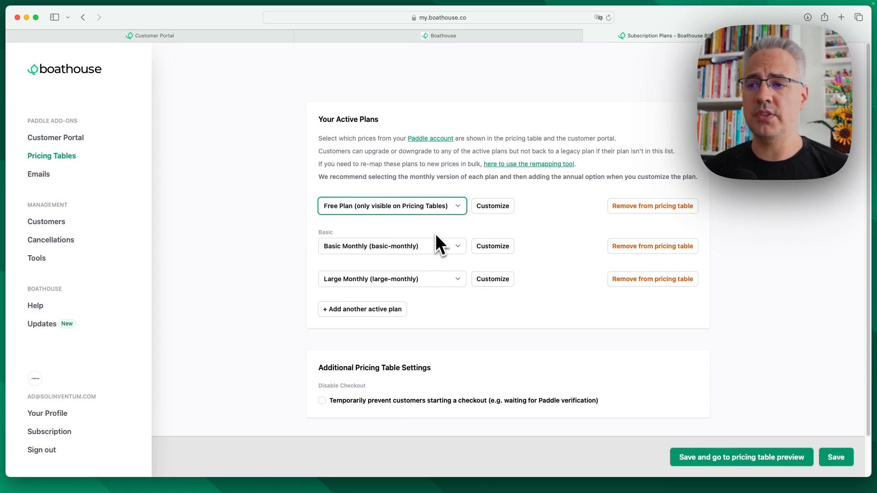
mouse_move(464, 267)
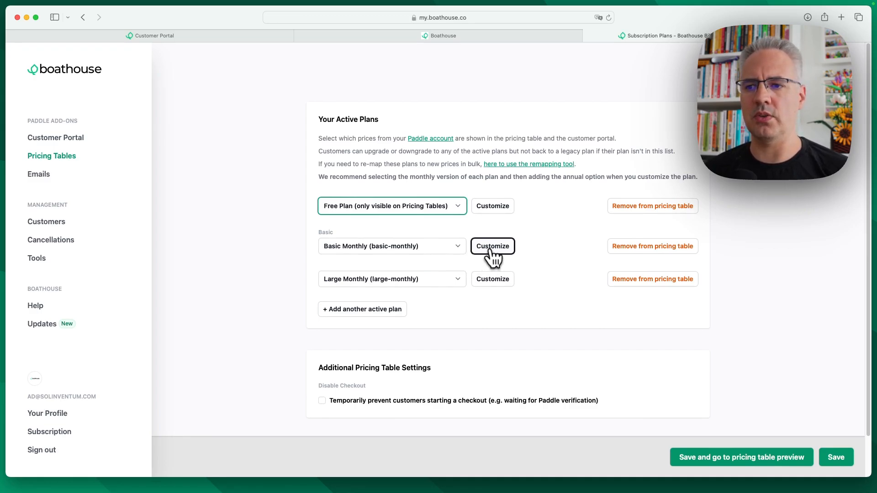
Step: Open Customize for the Basic Monthly plan and reveal its tag, button and price override fields
click(492, 246)
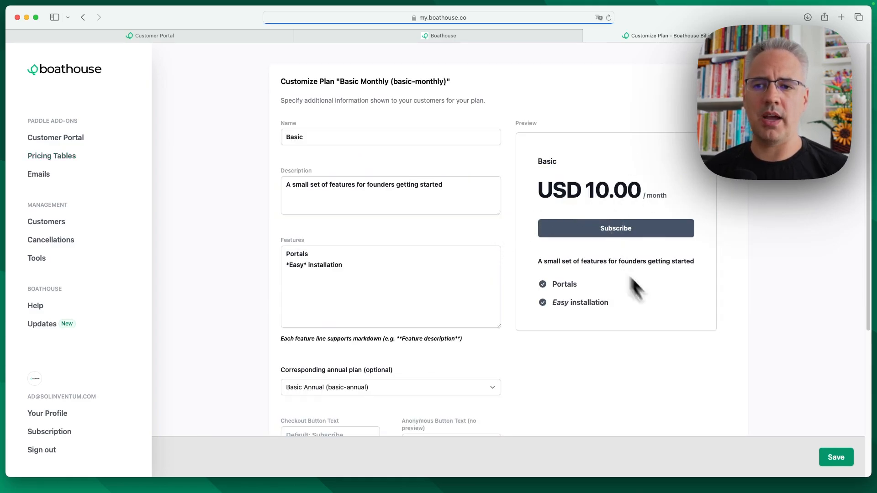
mouse_move(391, 142)
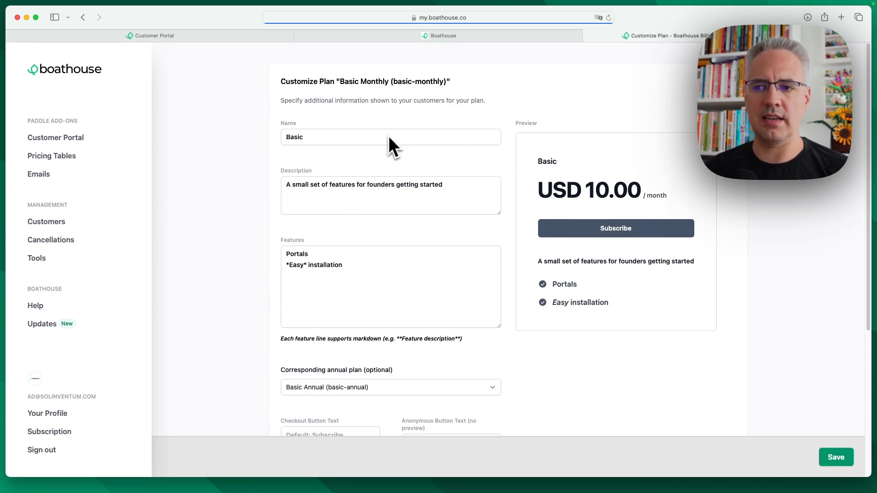
mouse_move(387, 159)
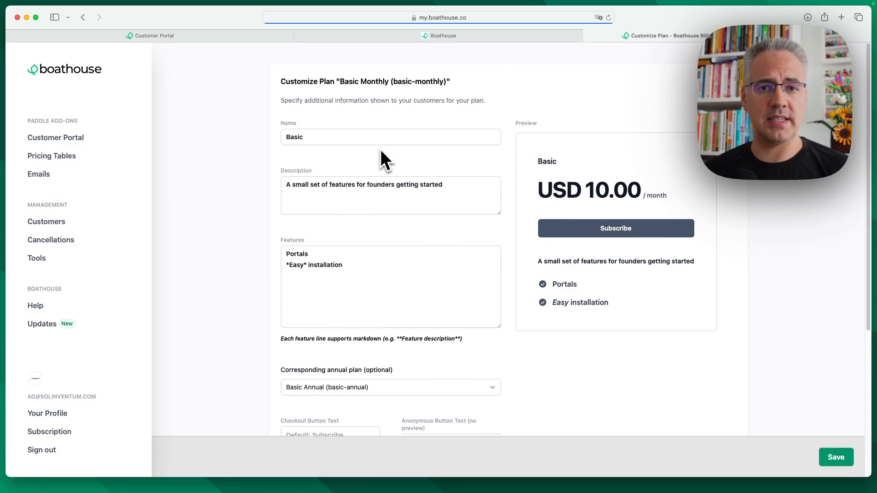
mouse_move(401, 241)
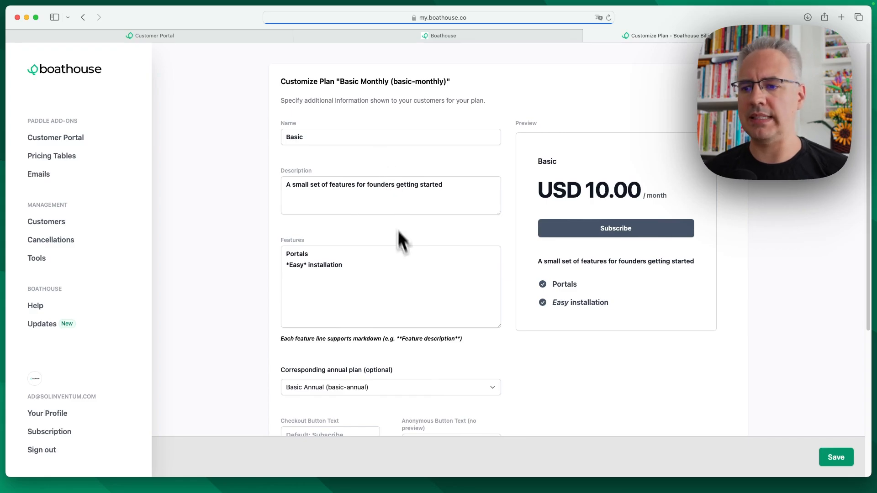
scroll(down, 3)
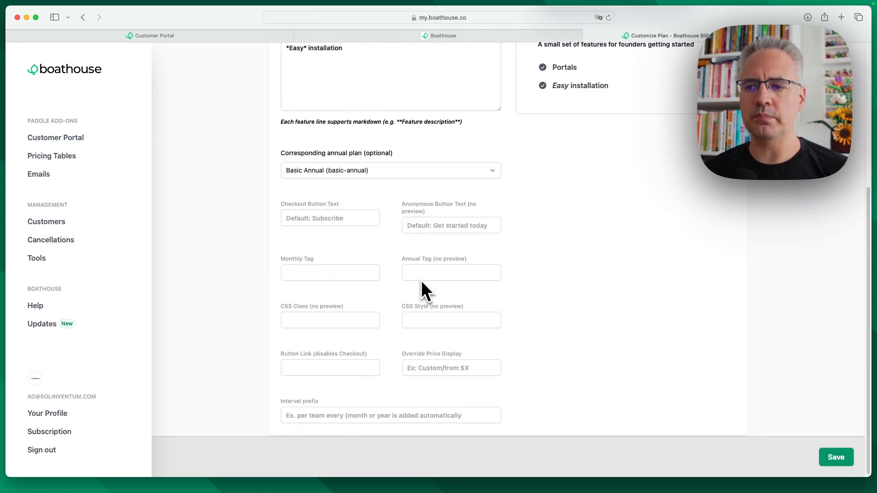
mouse_move(534, 302)
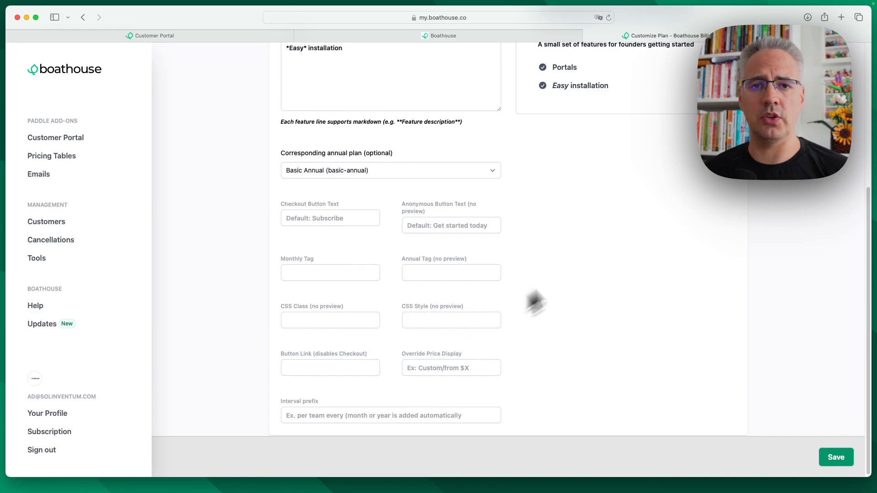
mouse_move(378, 260)
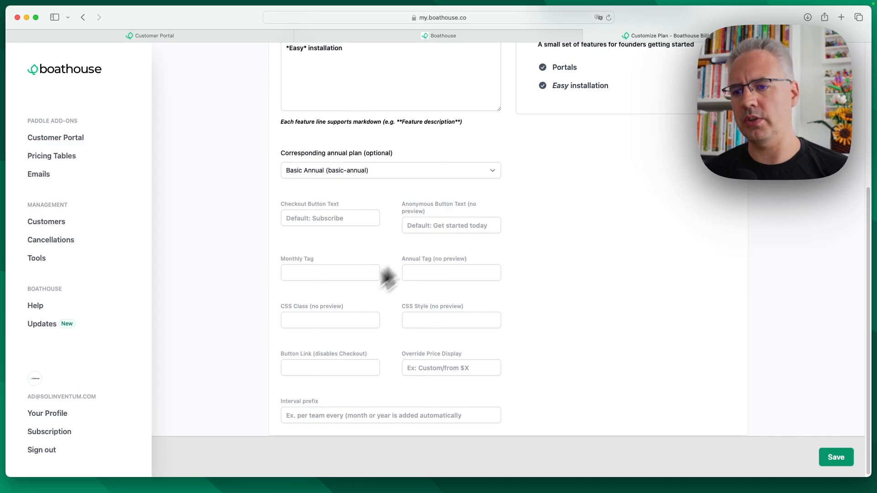
Step: Set the Basic plan's Monthly Tag to 'Recommended' and check the badge on the preview card
click(330, 272)
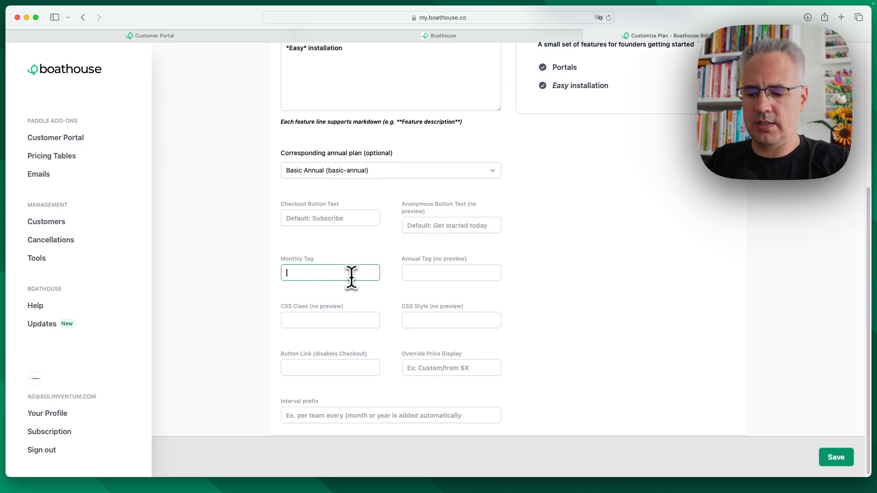
text(Recommended)
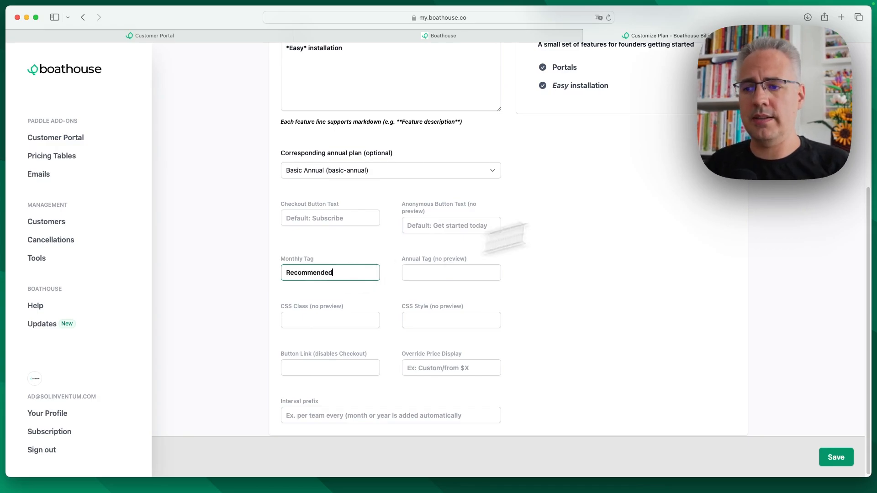
scroll(up, 3)
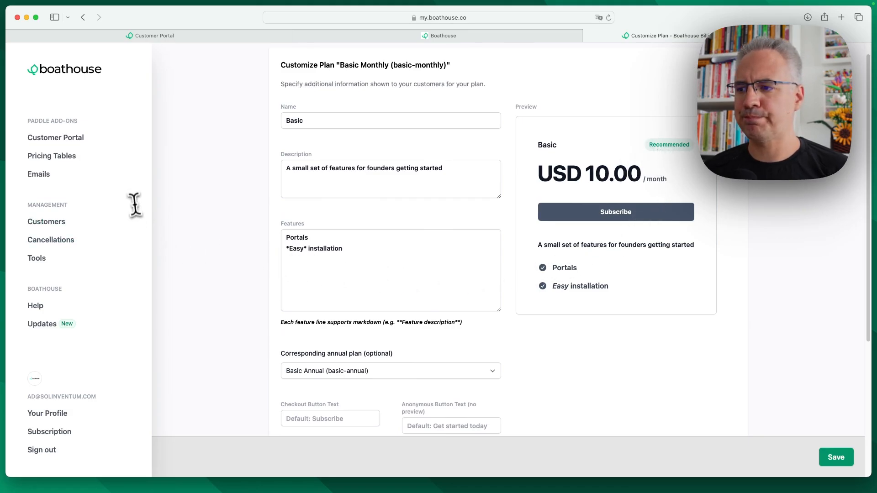
Step: Review the Emails page: customer portal add-ons, per-plan reminder emails and email sequences
click(38, 174)
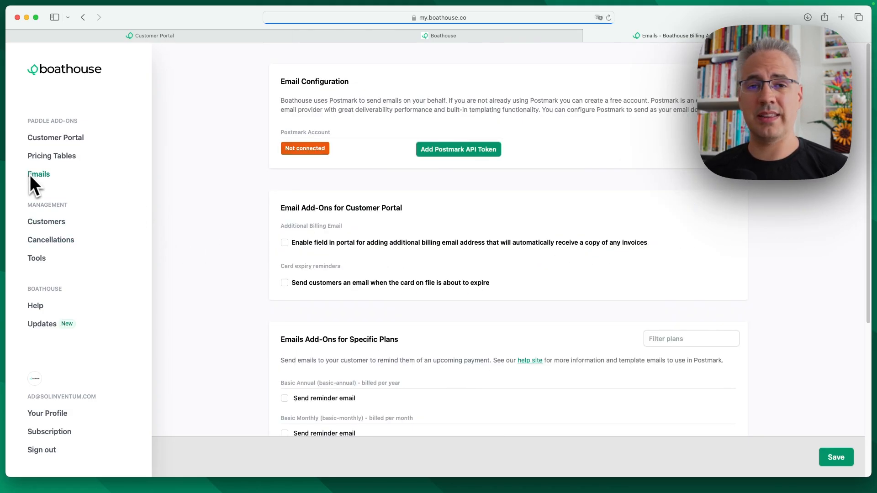
mouse_move(196, 192)
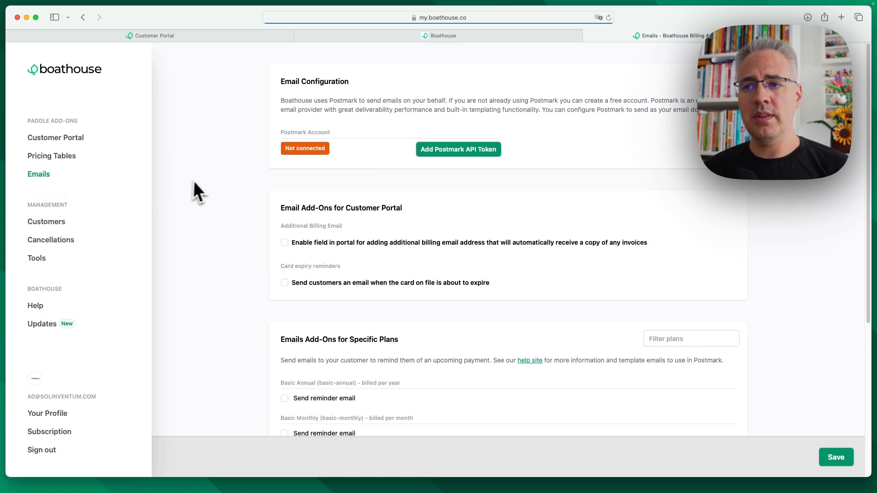
mouse_move(207, 189)
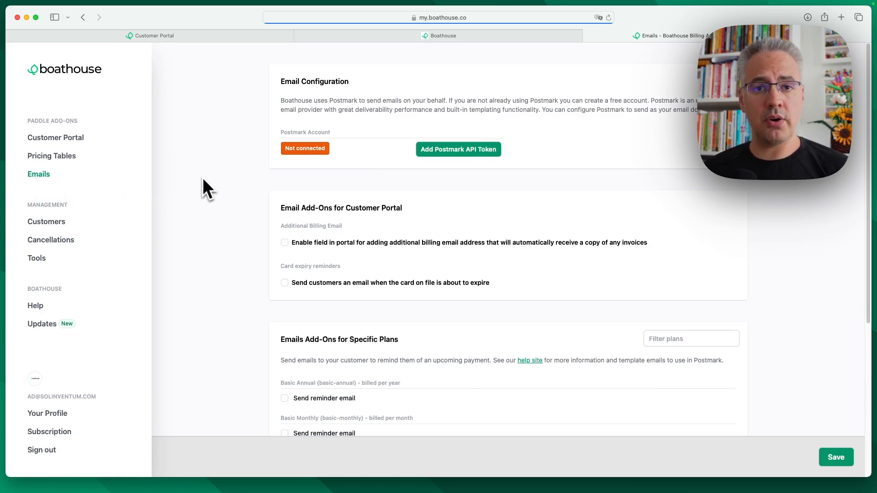
scroll(down, 3)
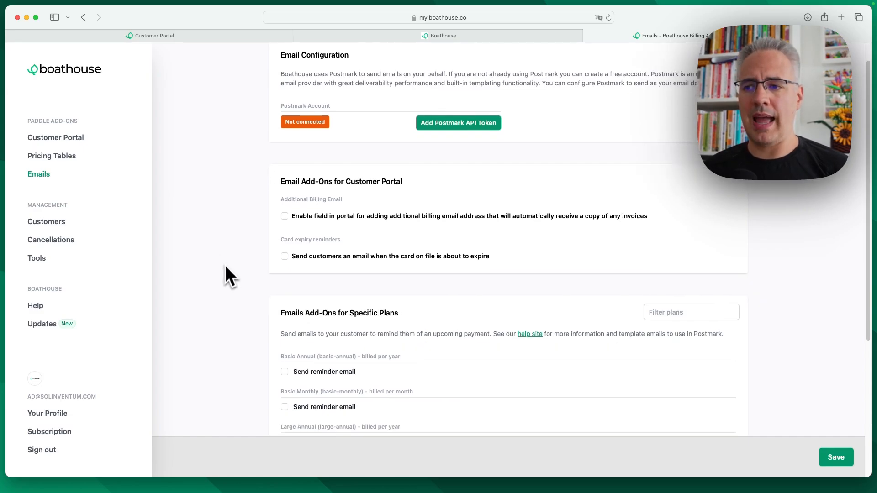
scroll(down, 3)
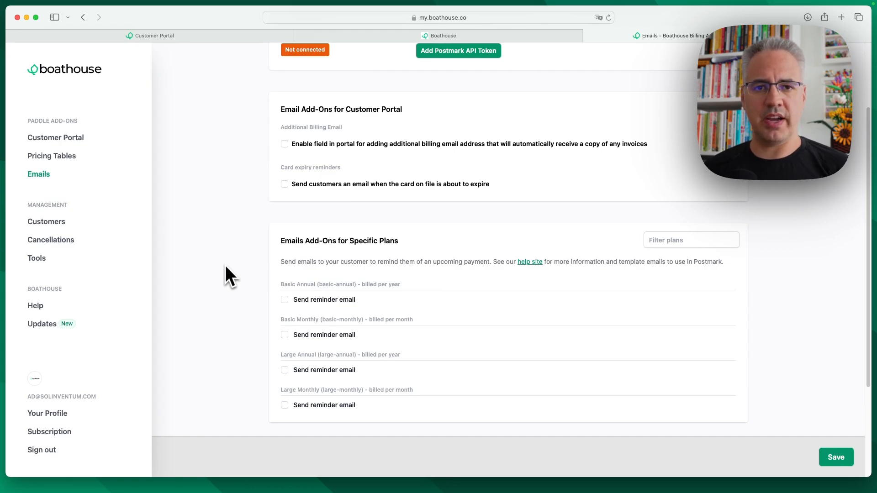
mouse_move(375, 160)
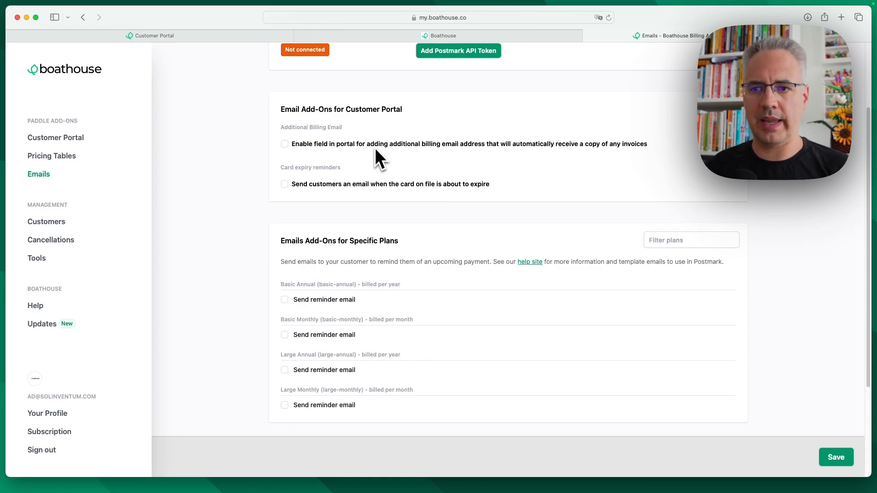
scroll(down, 3)
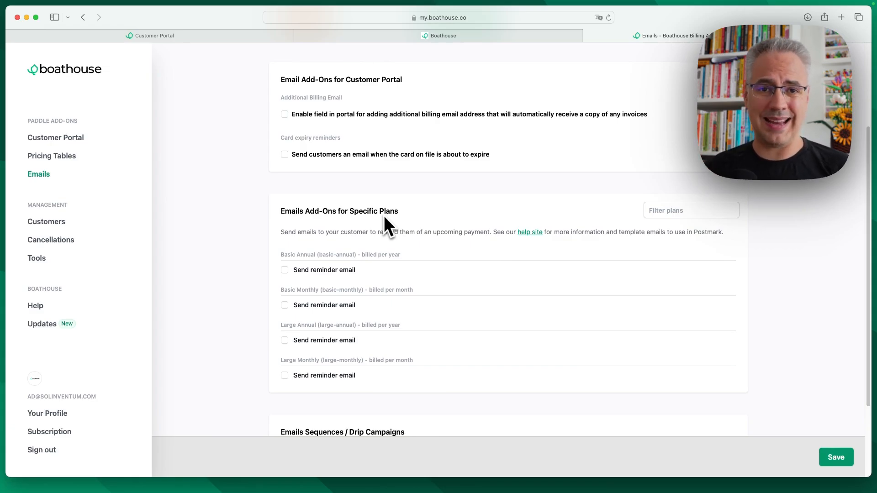
scroll(down, 3)
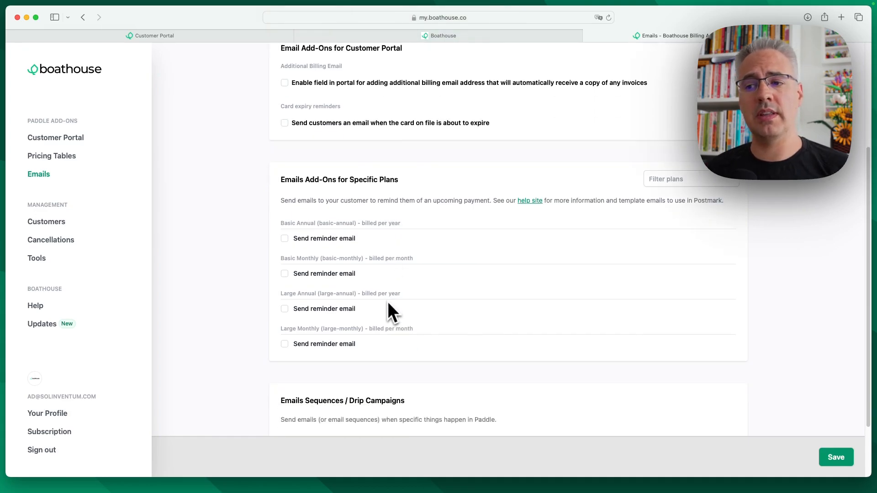
mouse_move(476, 322)
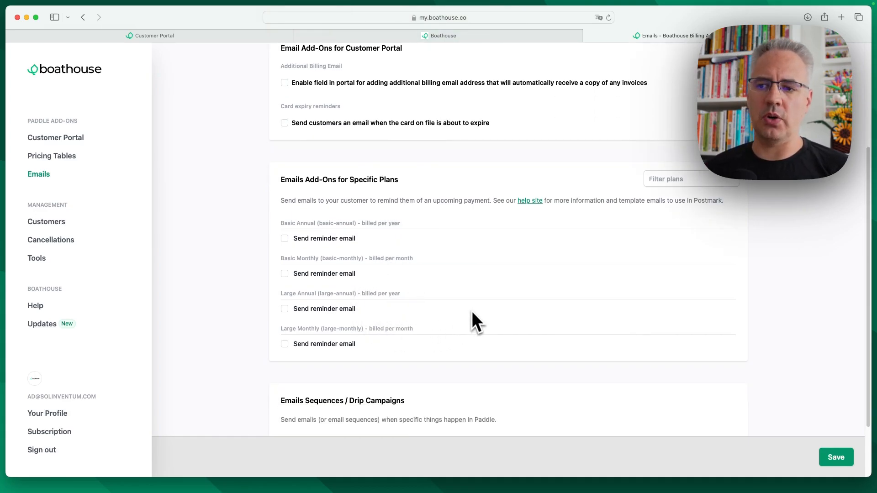
mouse_move(470, 297)
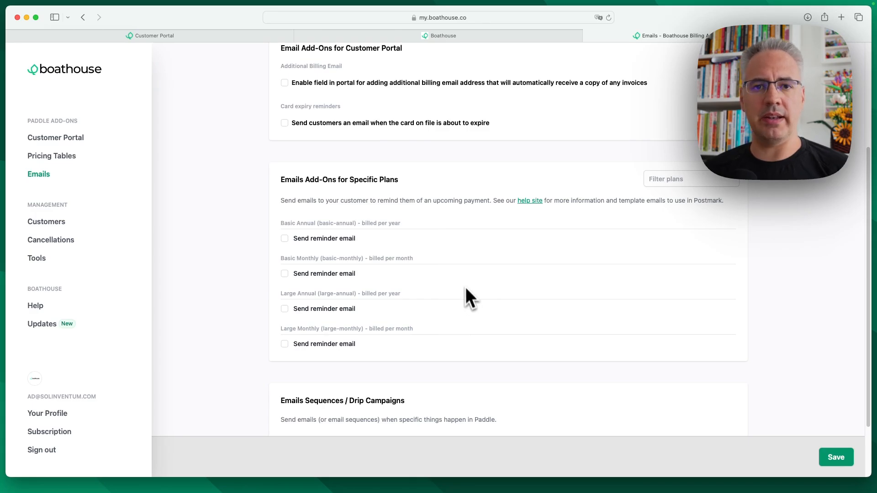
mouse_move(468, 293)
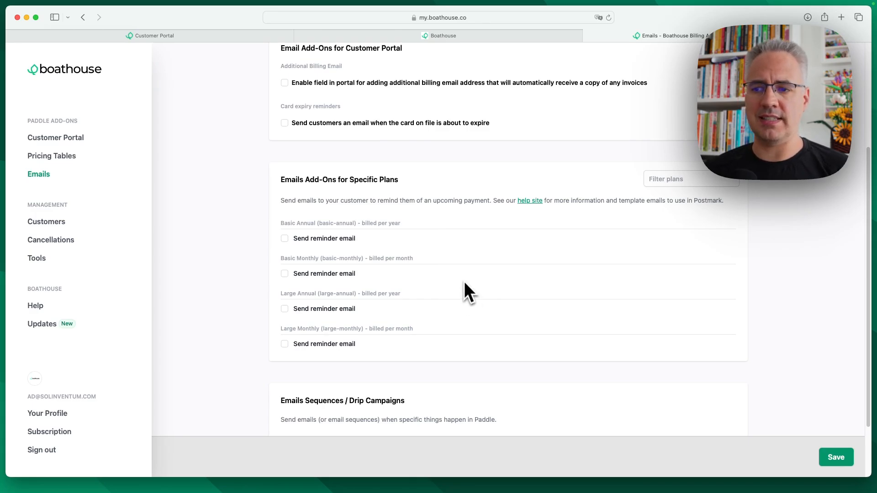
mouse_move(428, 322)
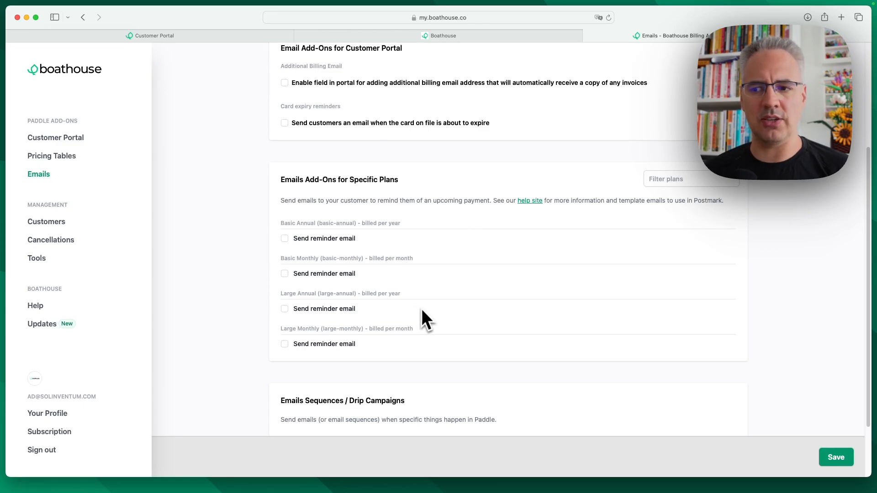
scroll(down, 3)
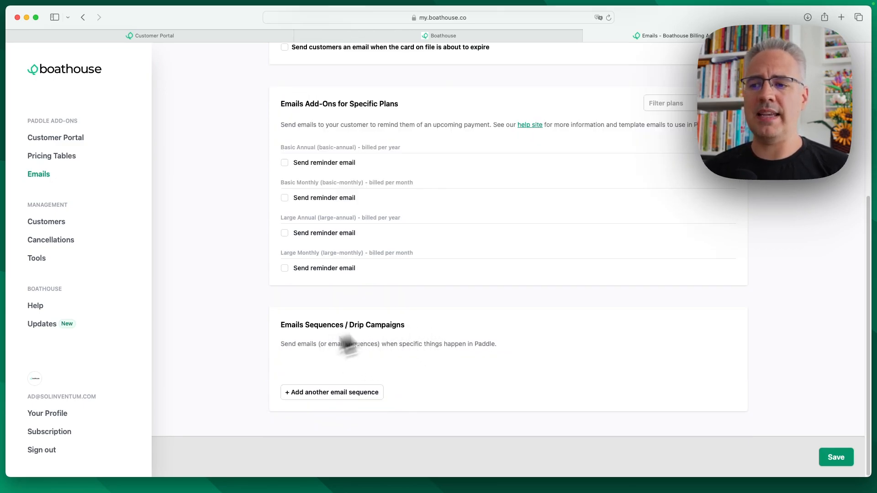
mouse_move(484, 264)
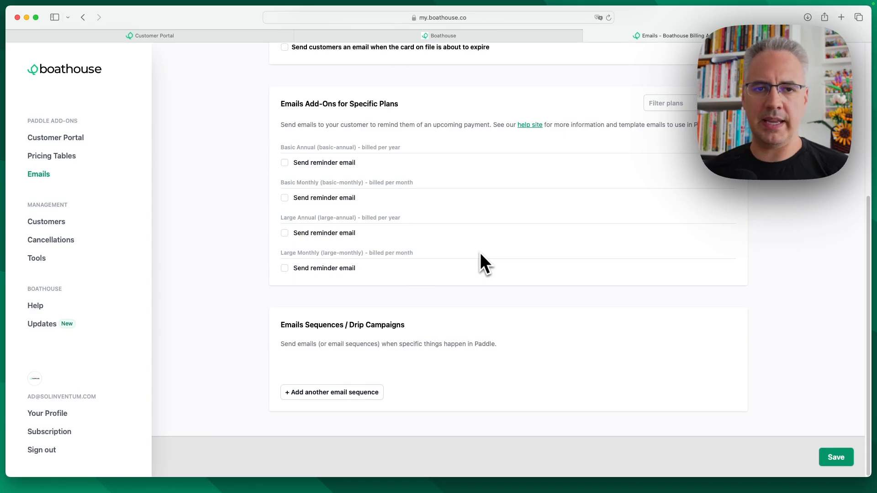